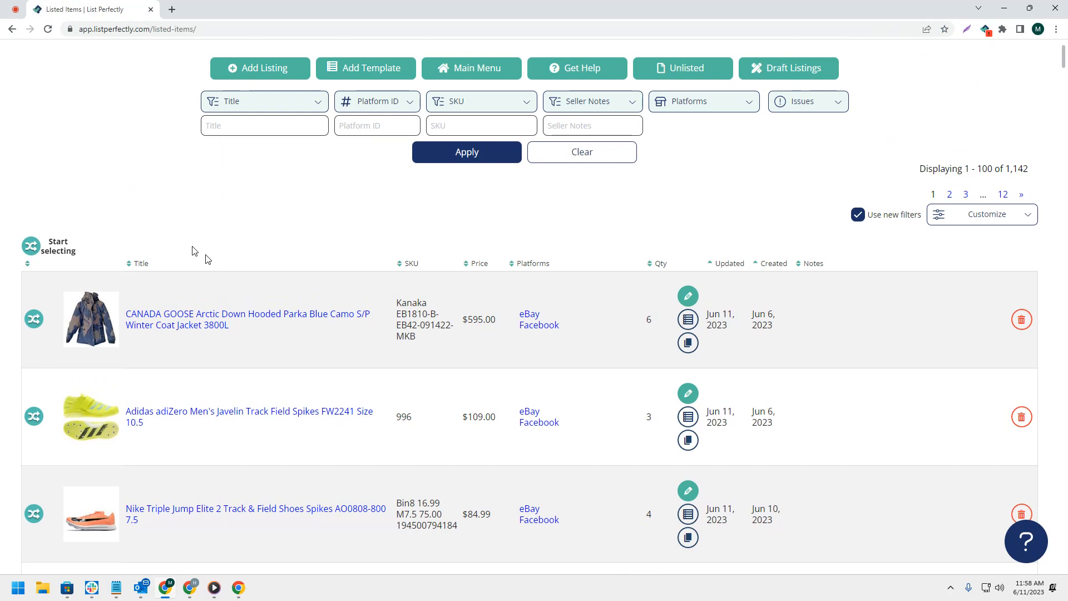
pyautogui.moveTo(210, 249)
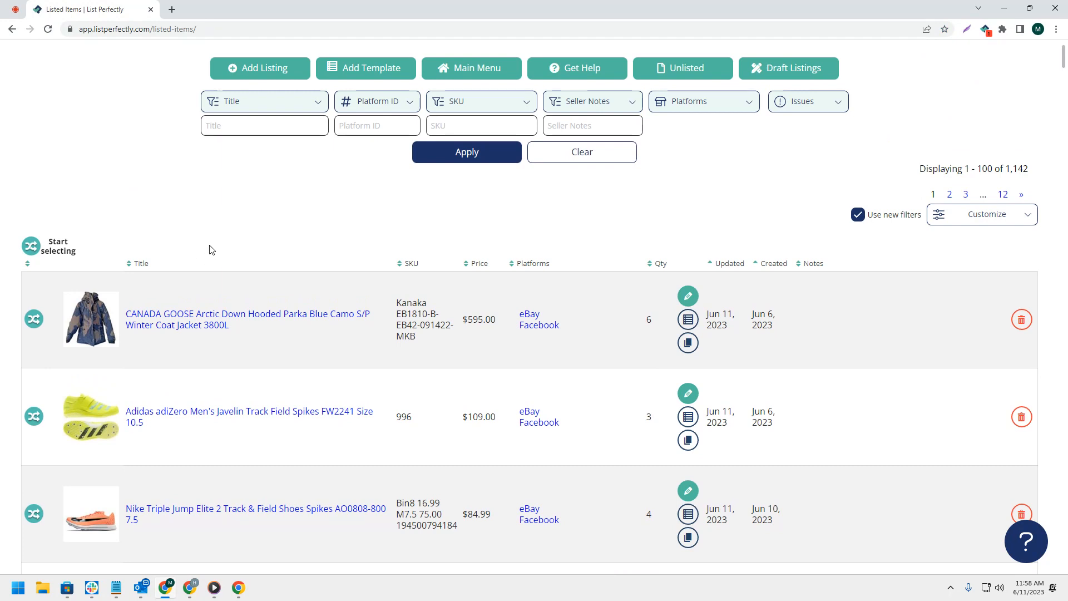
pyautogui.moveTo(211, 247)
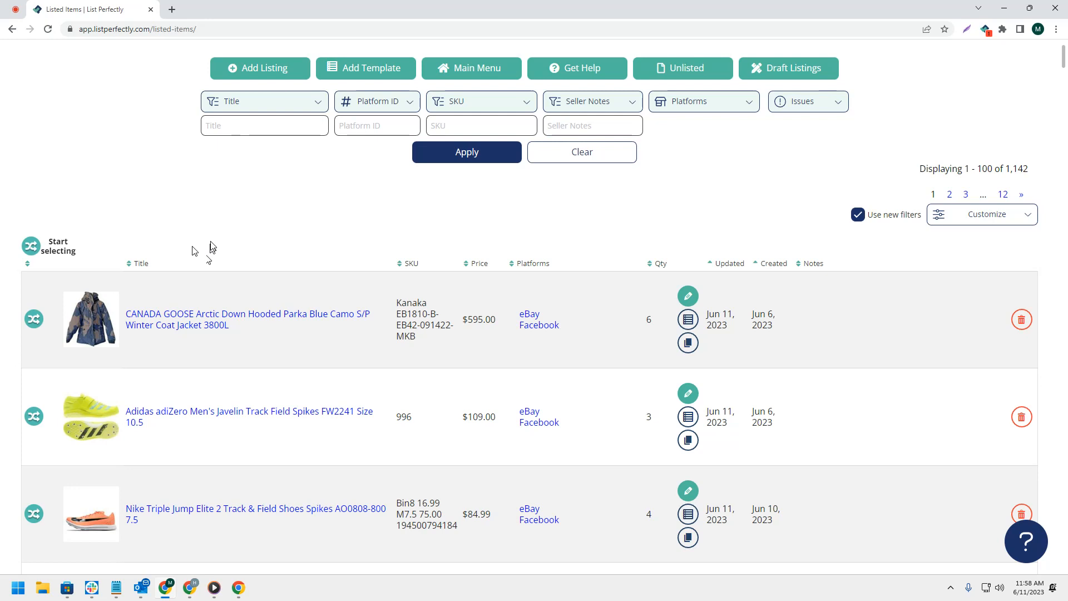
pyautogui.moveTo(212, 244)
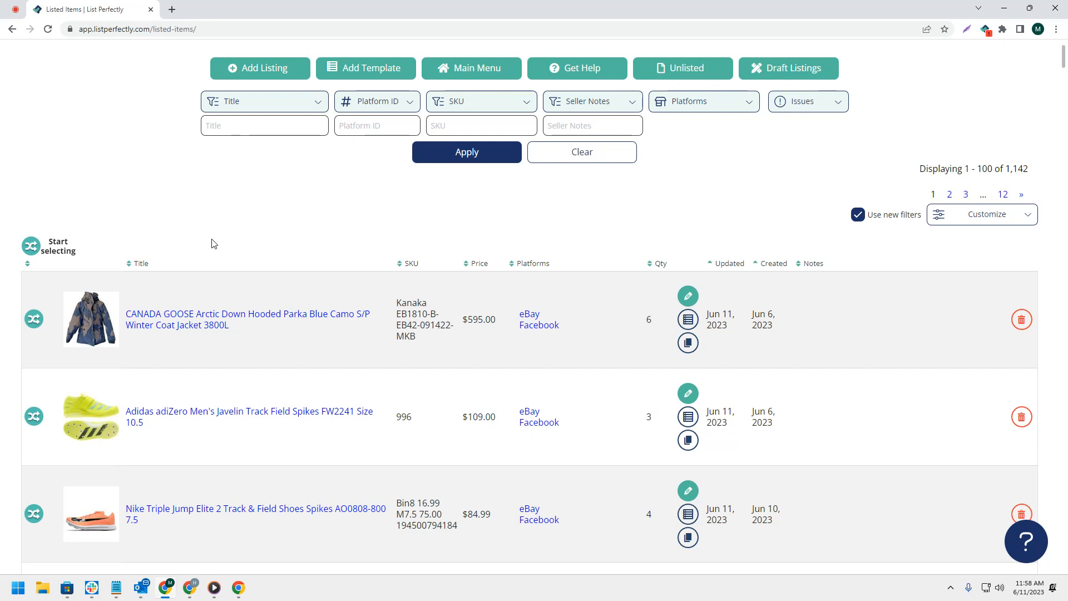
pyautogui.moveTo(688, 296)
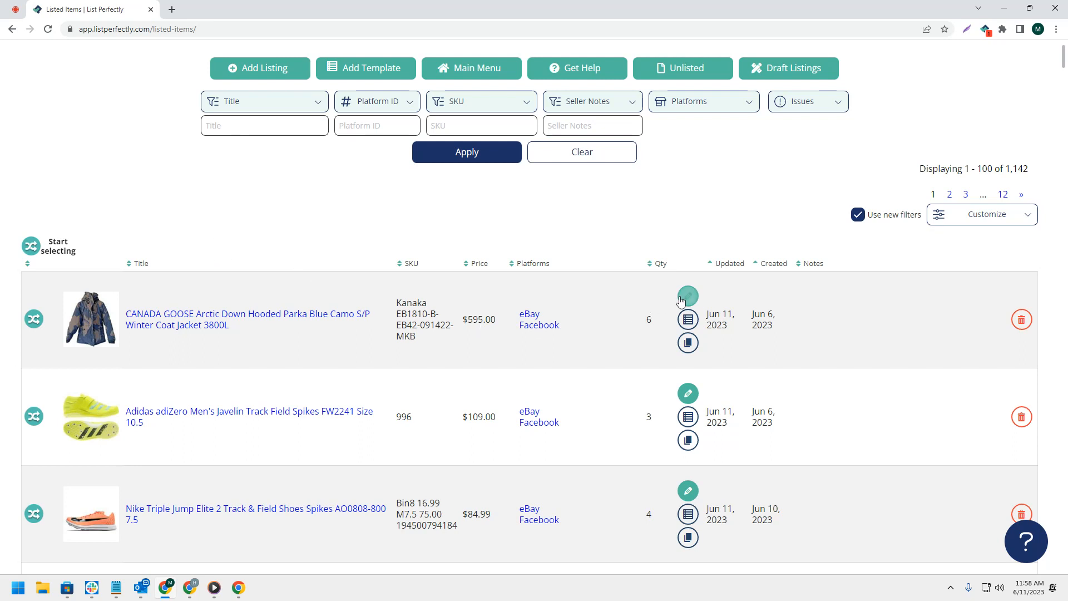
# - Edit the Canada Goose parka listing, set Quantity to 5 and update it
pyautogui.click(687, 296)
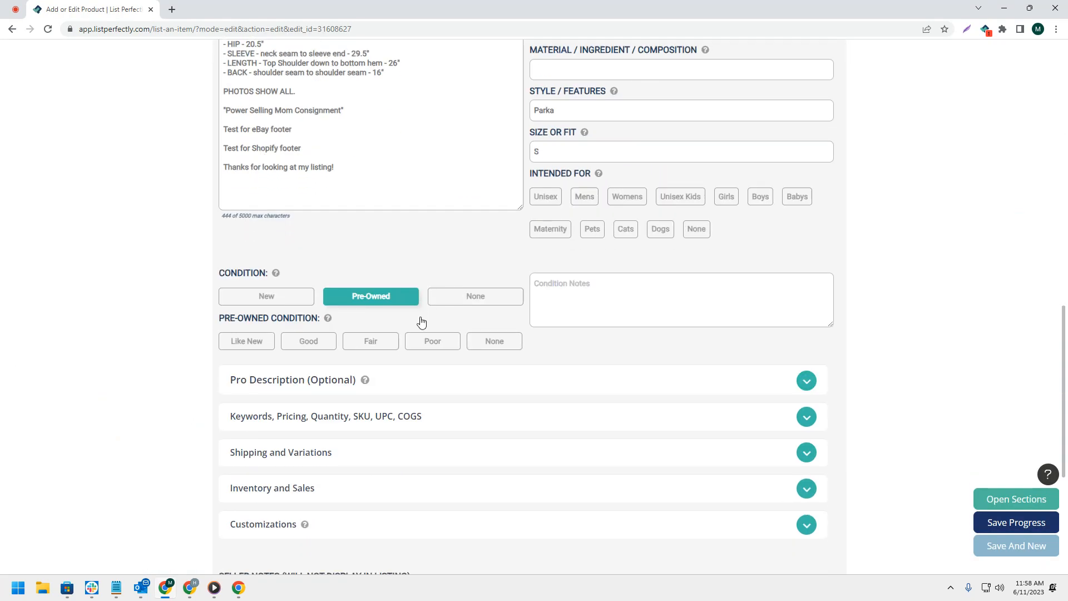
pyautogui.scroll(-3)
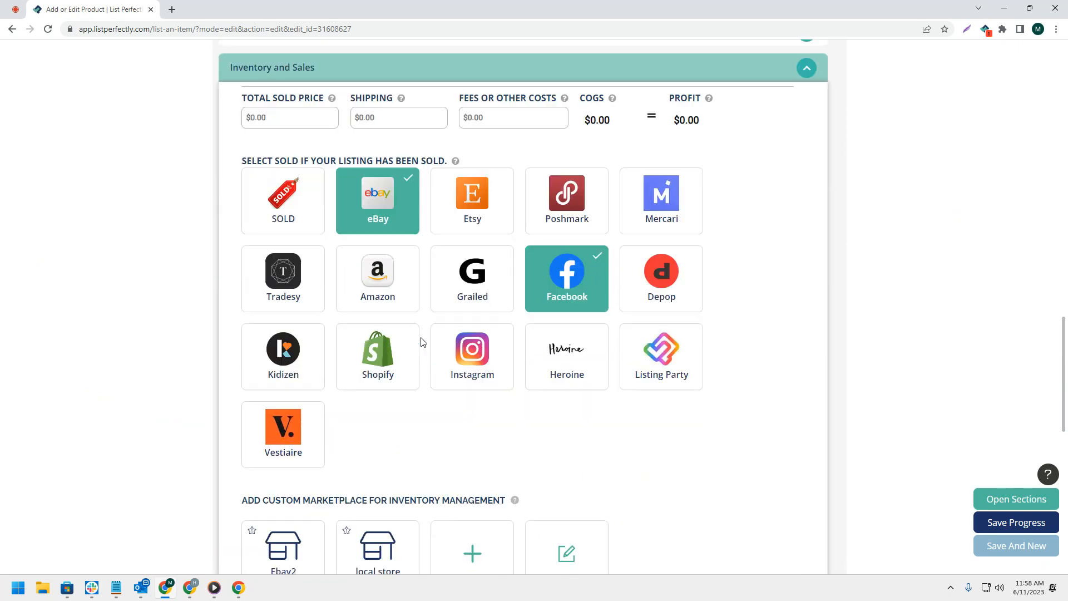
pyautogui.scroll(3)
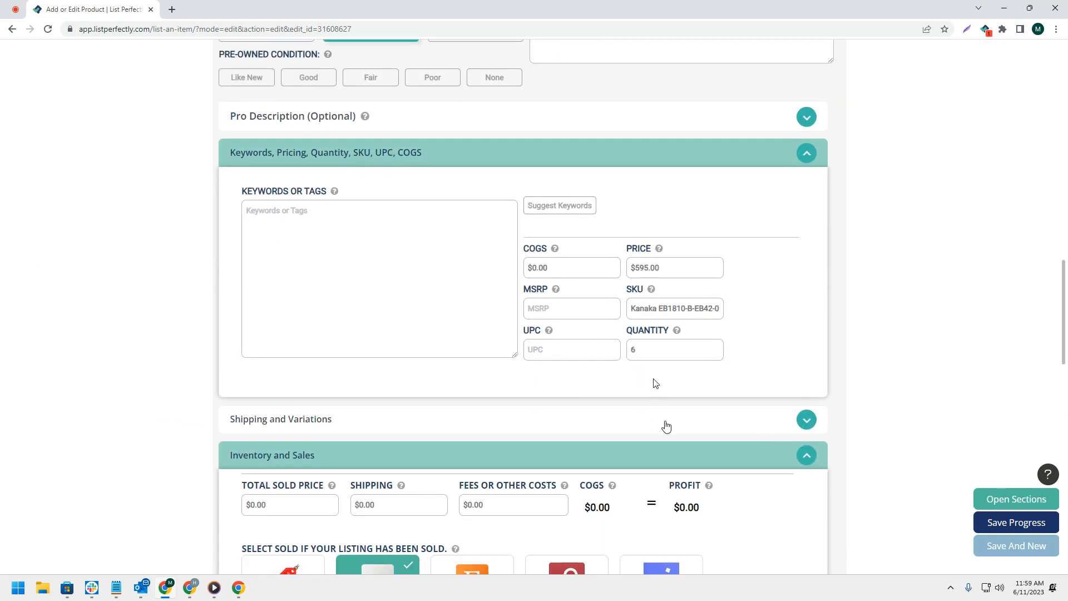
pyautogui.scroll(-3)
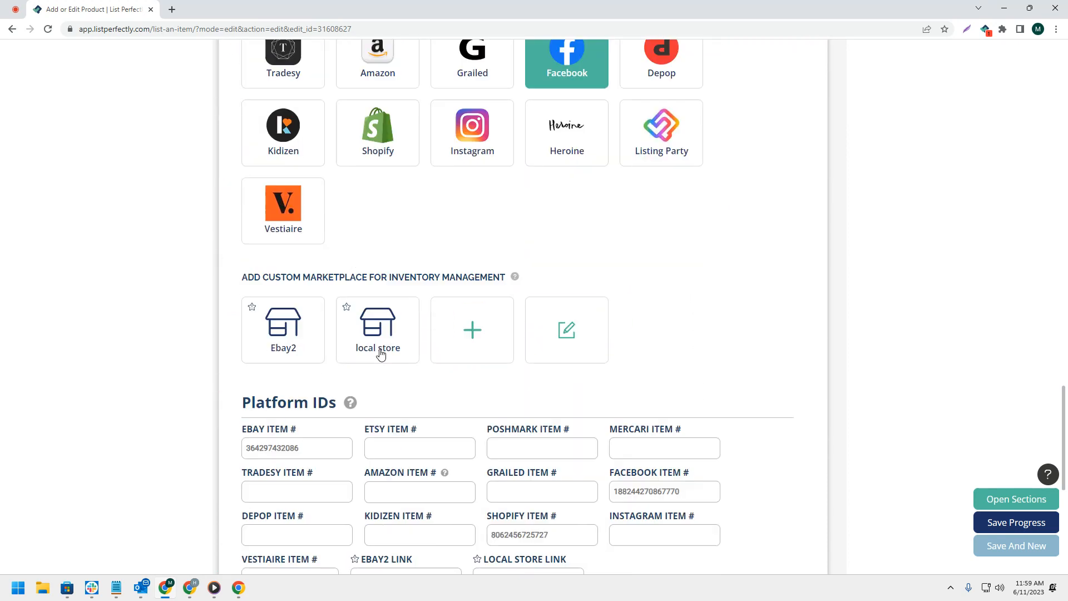
pyautogui.click(263, 399)
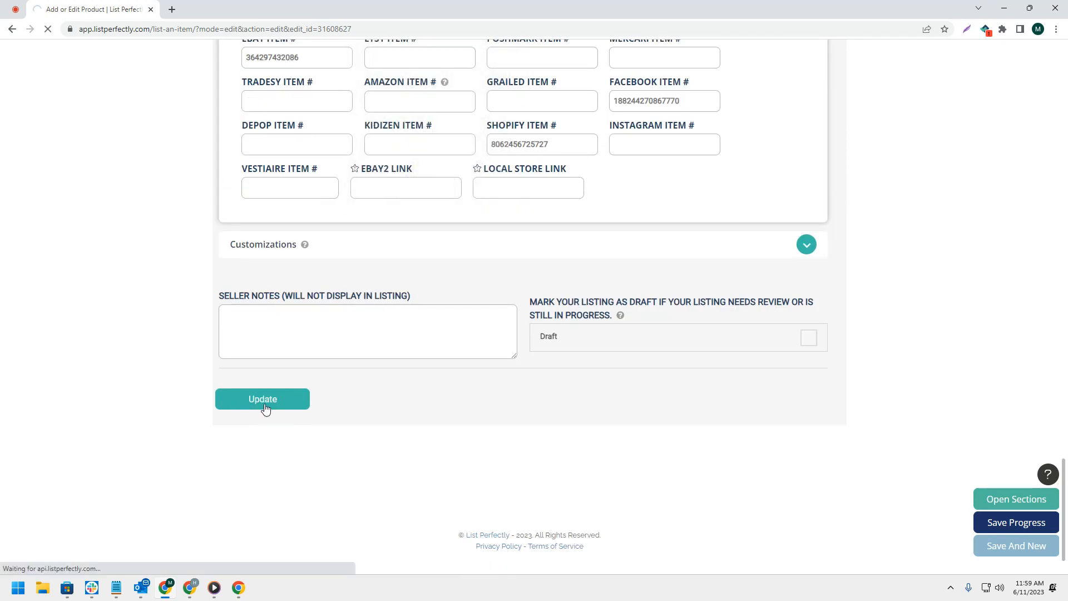
pyautogui.click(263, 398)
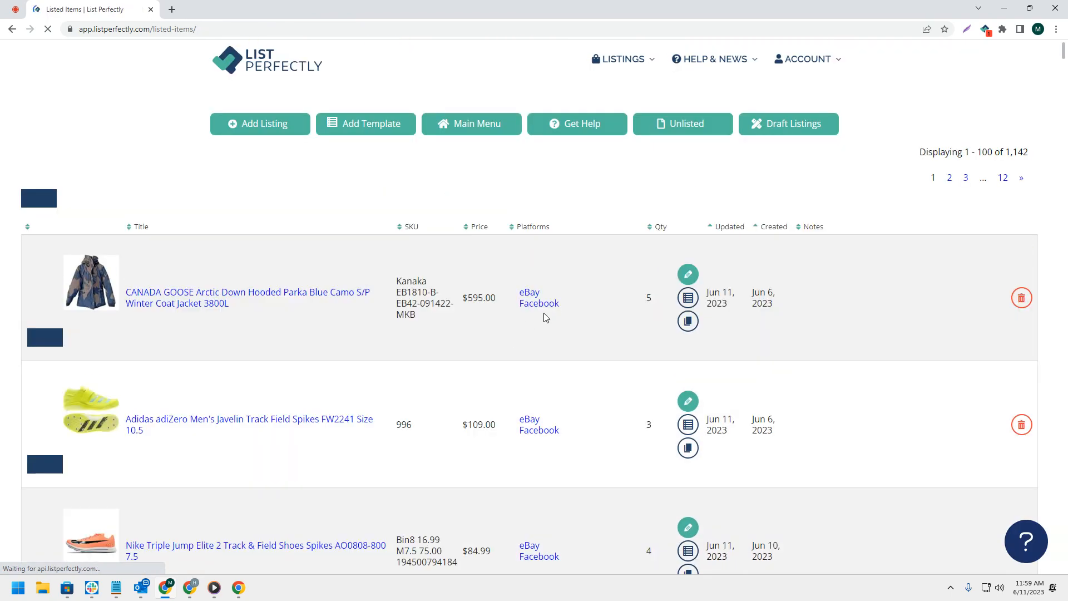
# - Edit the Adidas adiZero javelin spikes listing, set Quantity to 2 and update it
pyautogui.click(687, 274)
pyautogui.write('2')
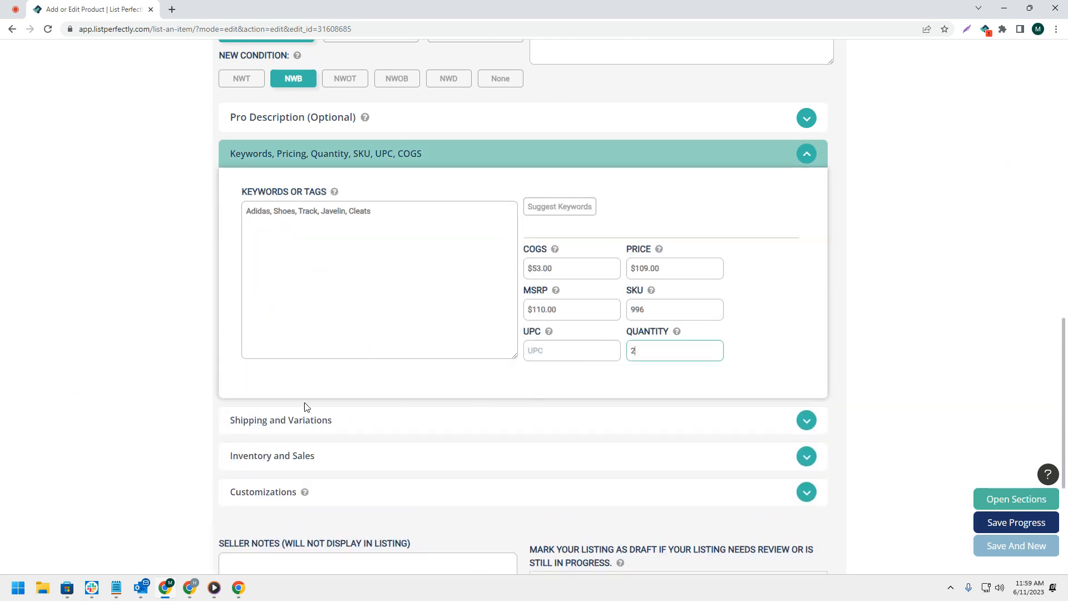
pyautogui.scroll(-3)
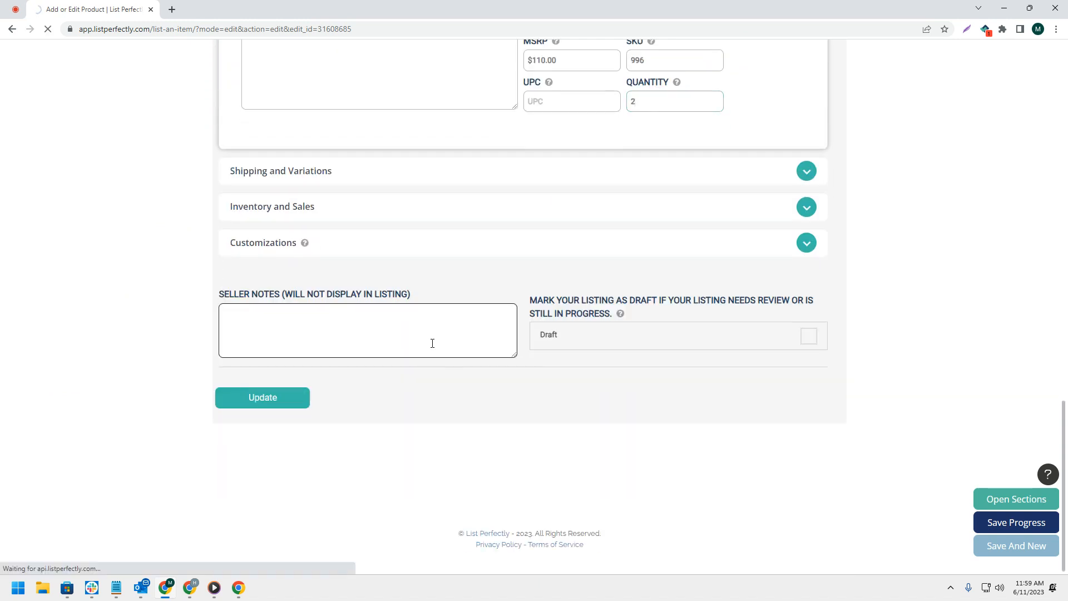
pyautogui.moveTo(461, 342)
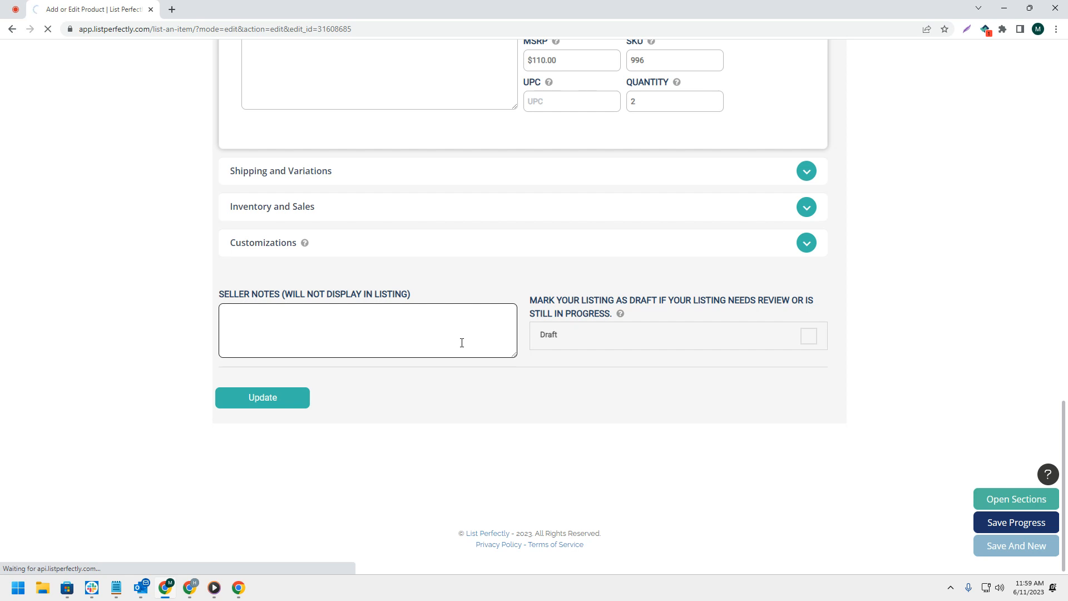
pyautogui.click(262, 397)
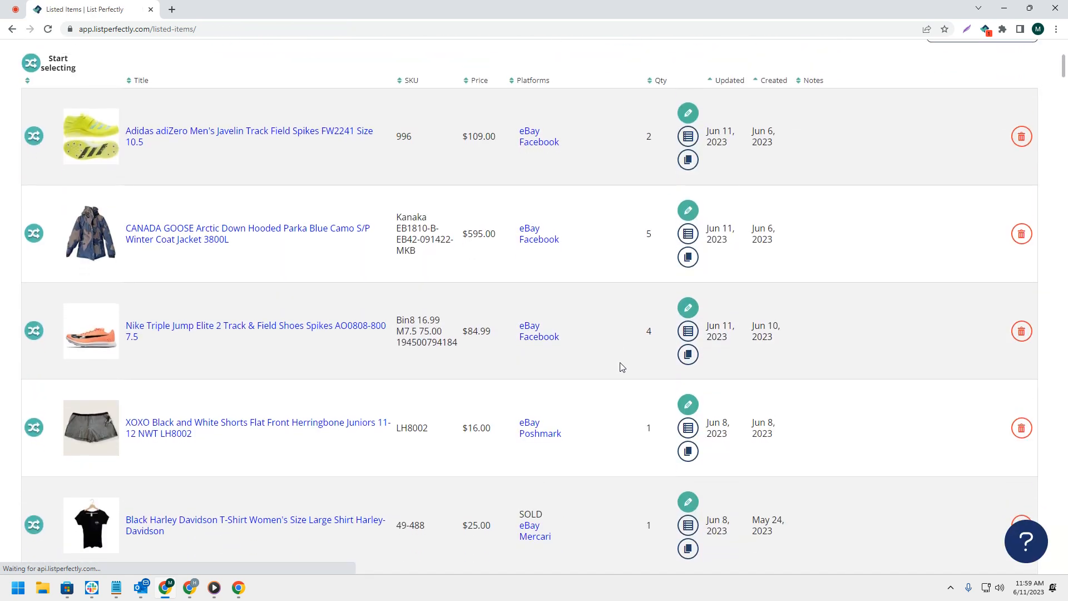
# - Edit the Nike Triple Jump Elite 2 spikes listing, set Quantity to 3 and update it
pyautogui.click(688, 308)
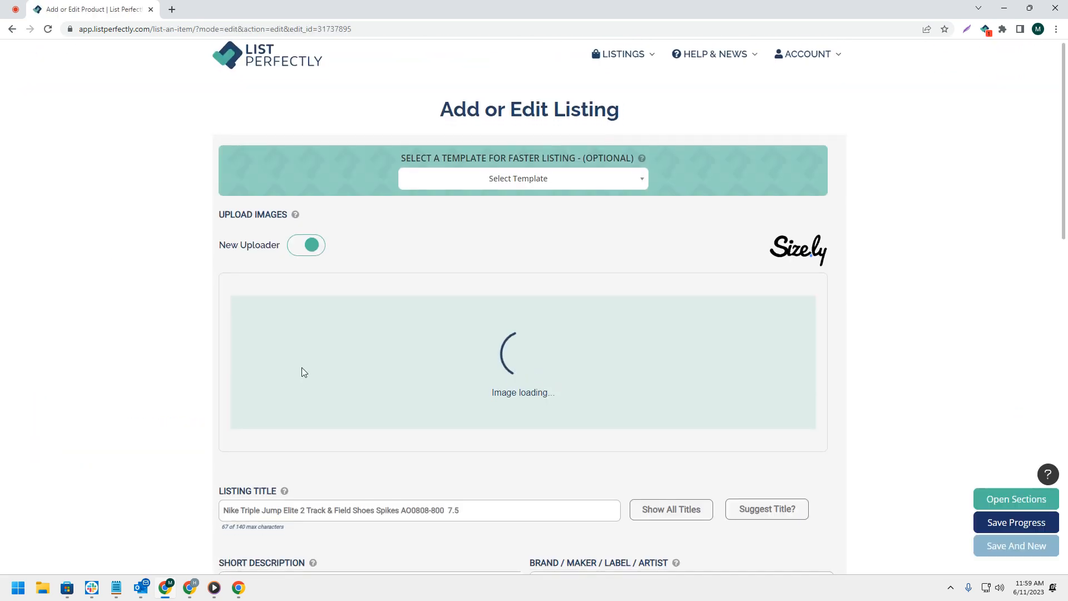
pyautogui.scroll(-3)
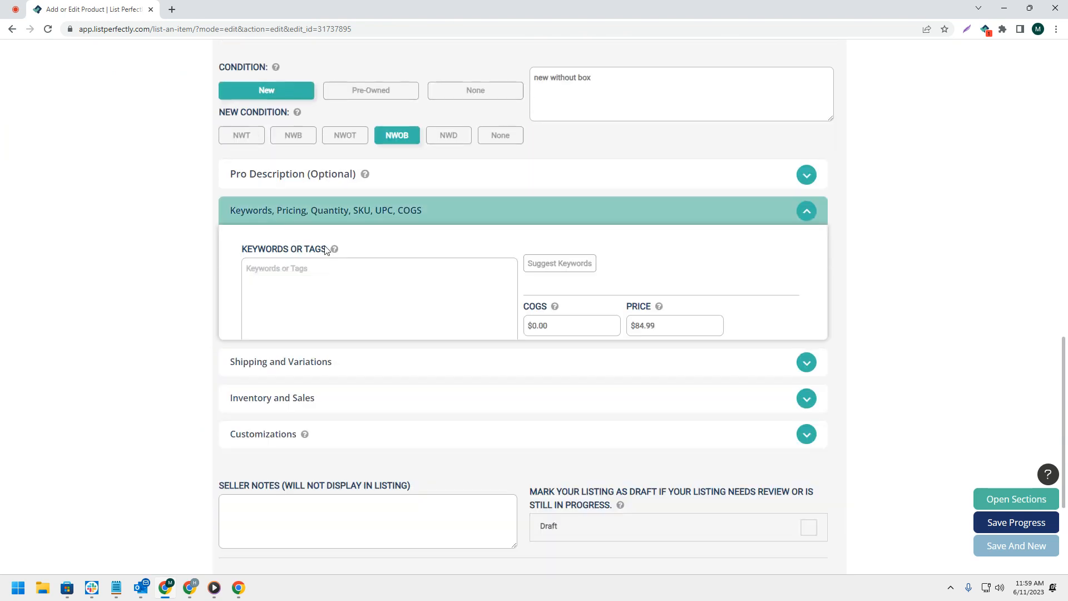
pyautogui.scroll(-3)
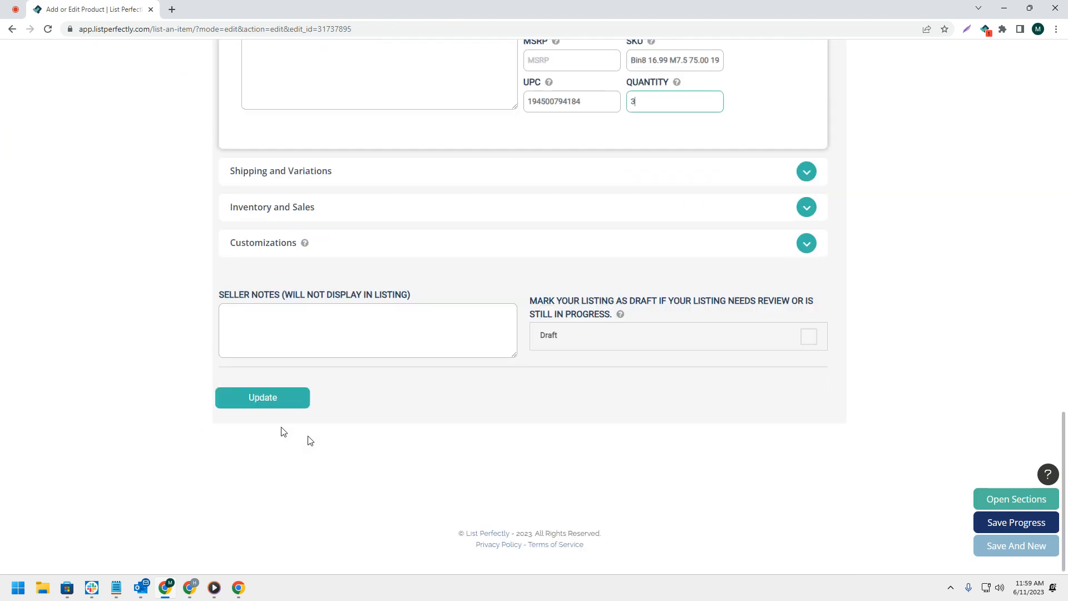
pyautogui.click(262, 397)
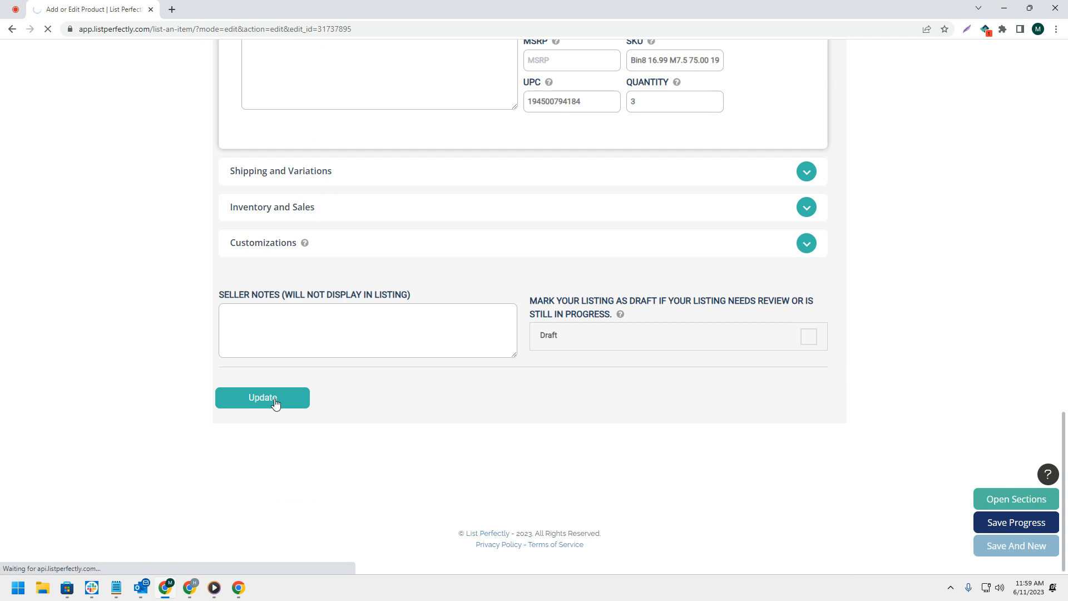
pyautogui.click(263, 397)
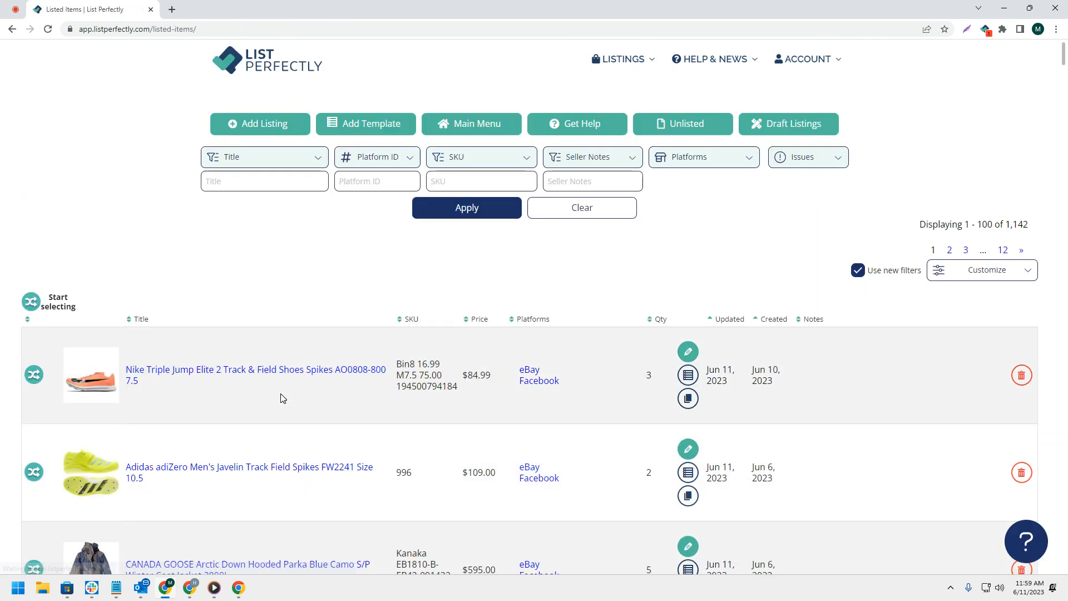
# - Select the Nike, Adidas and Canada Goose listings together and show the 3 items selected panel
pyautogui.scroll(-3)
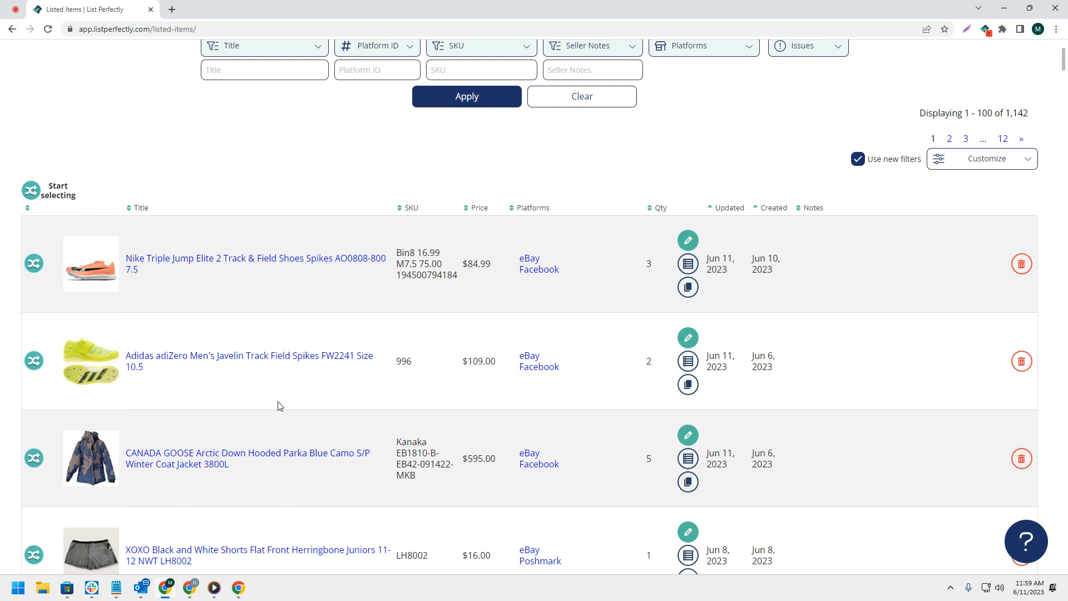
pyautogui.moveTo(60, 230)
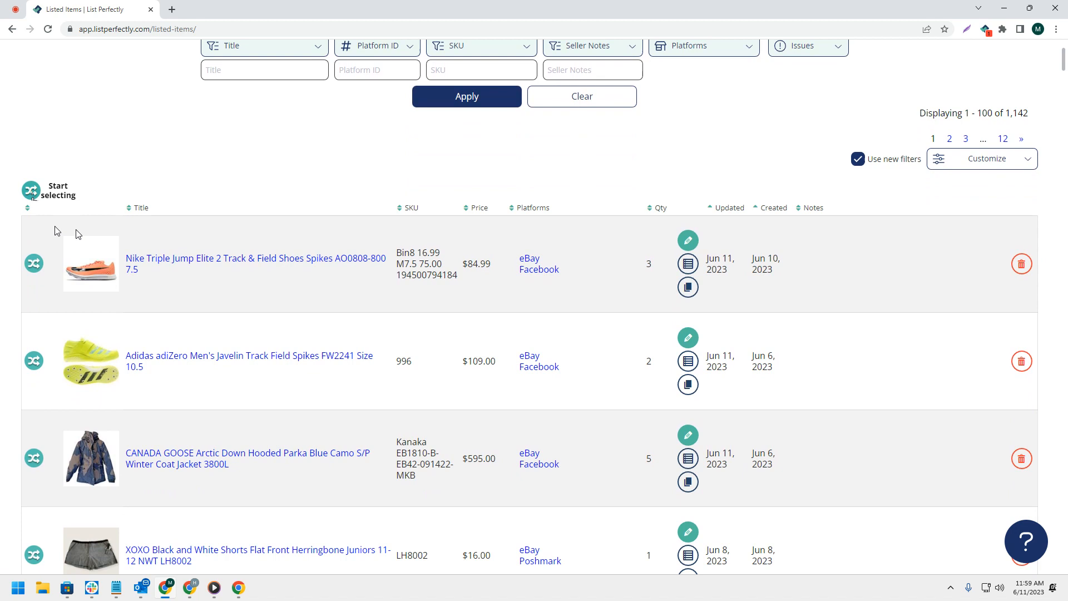
pyautogui.click(31, 189)
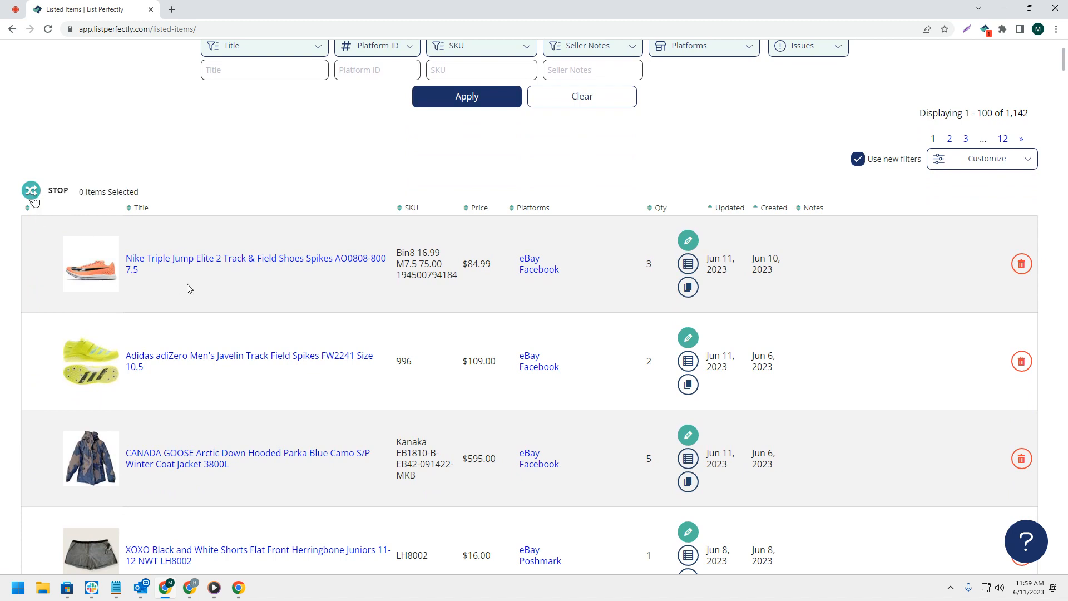
pyautogui.click(31, 190)
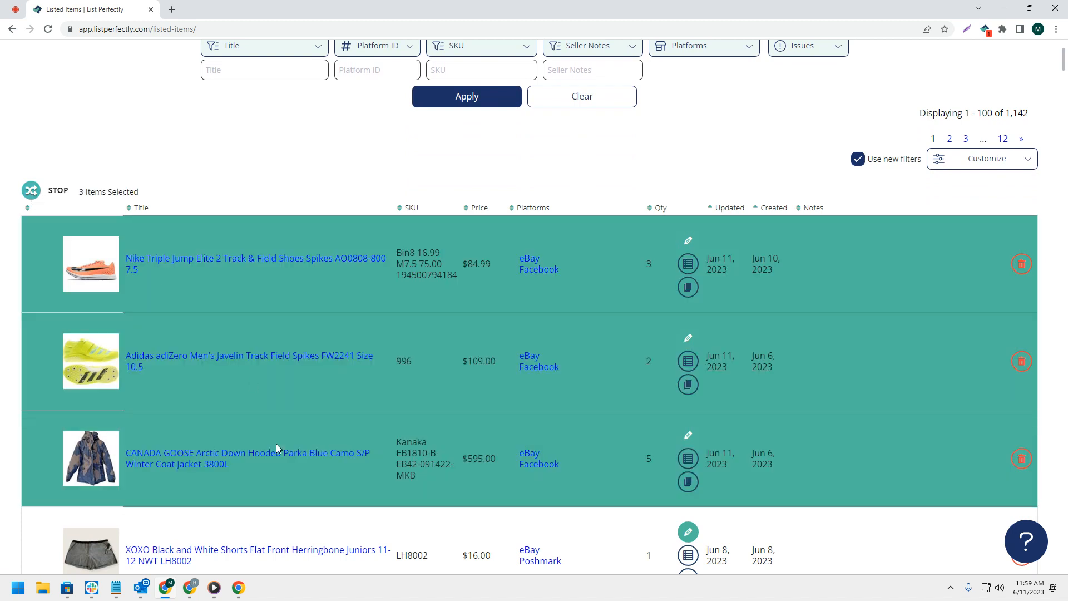
pyautogui.moveTo(30, 255)
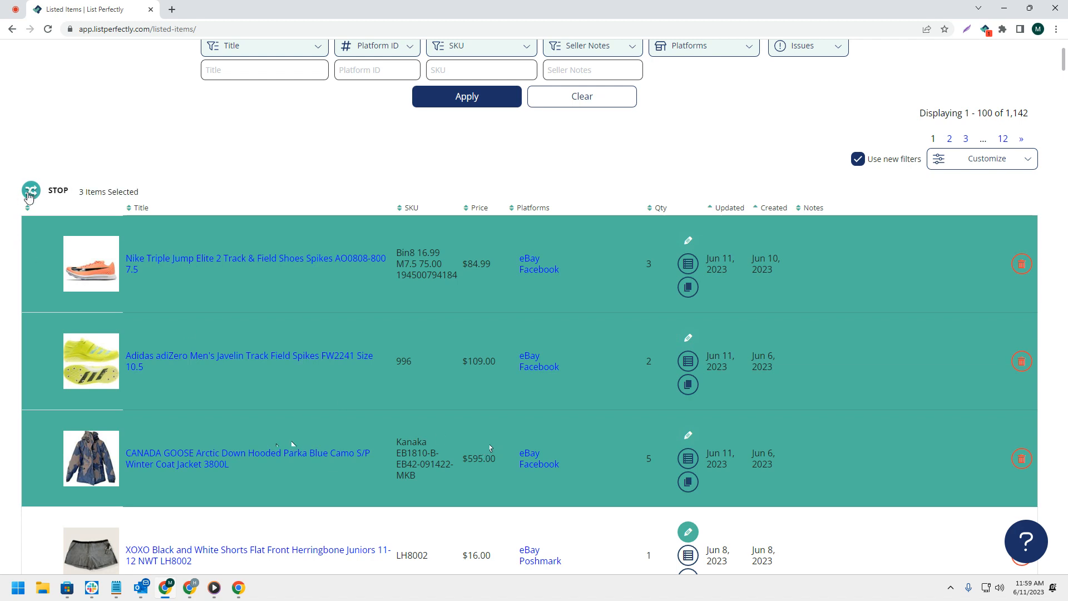
pyautogui.click(31, 190)
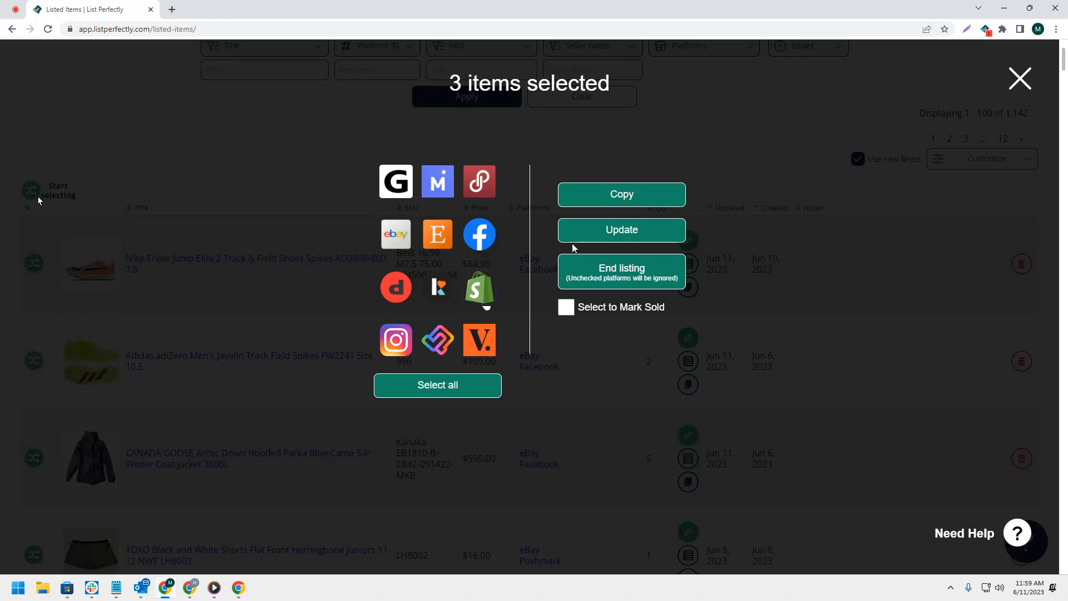
# - Confirm a Quantity-only update to eBay and Facebook for the three listings, launching their revise tabs
pyautogui.click(621, 229)
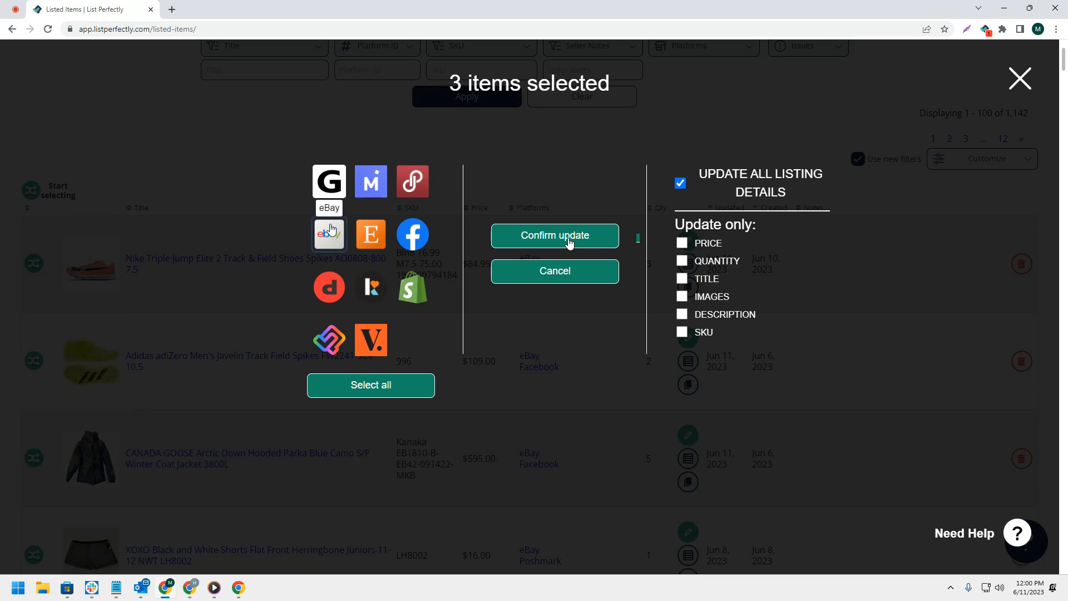
pyautogui.moveTo(411, 234)
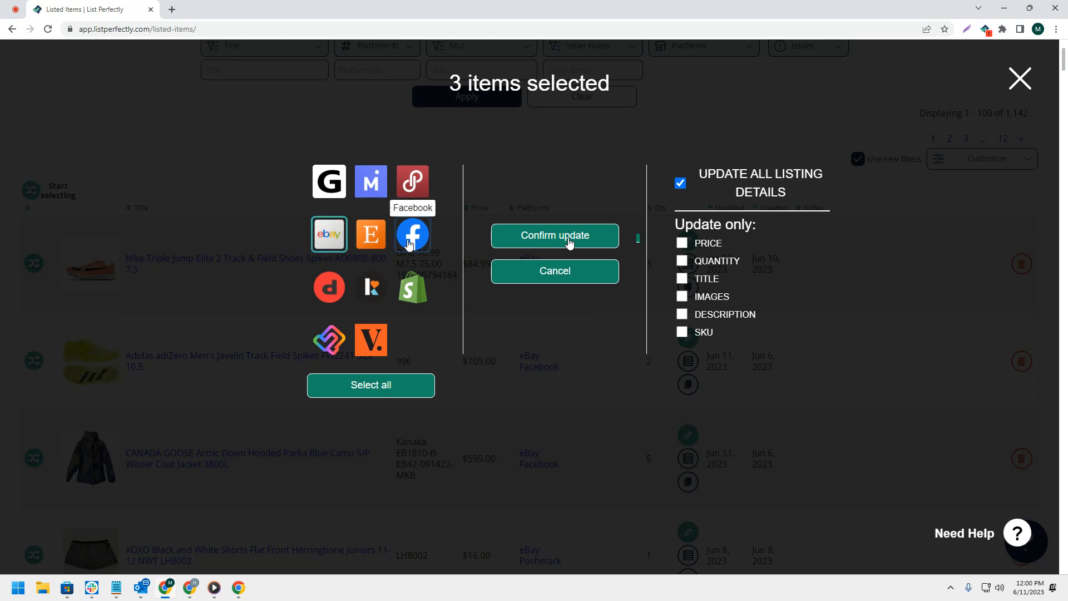
pyautogui.moveTo(729, 299)
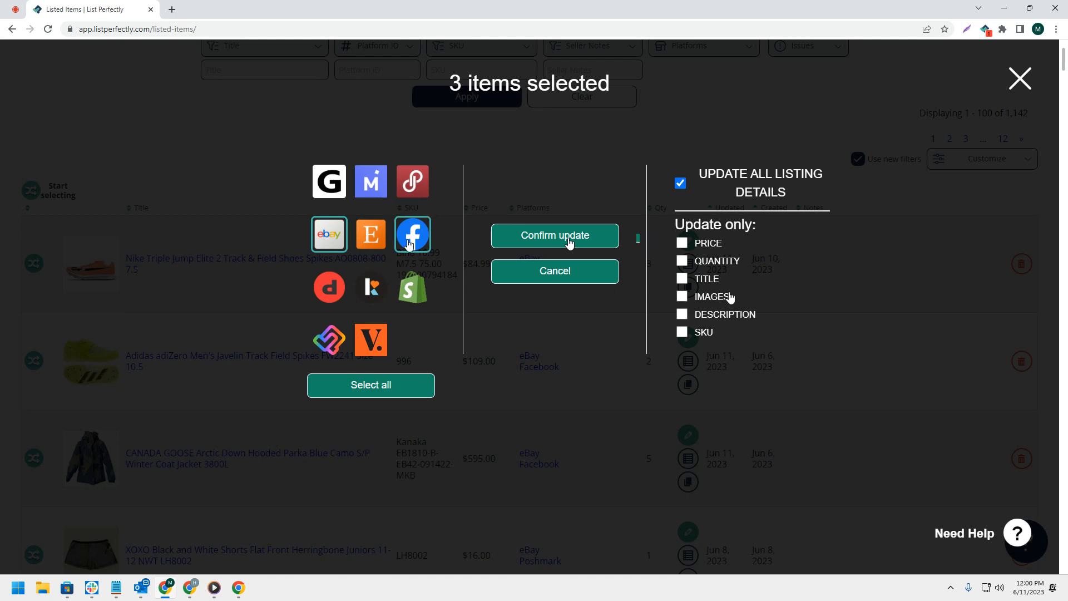
pyautogui.moveTo(721, 329)
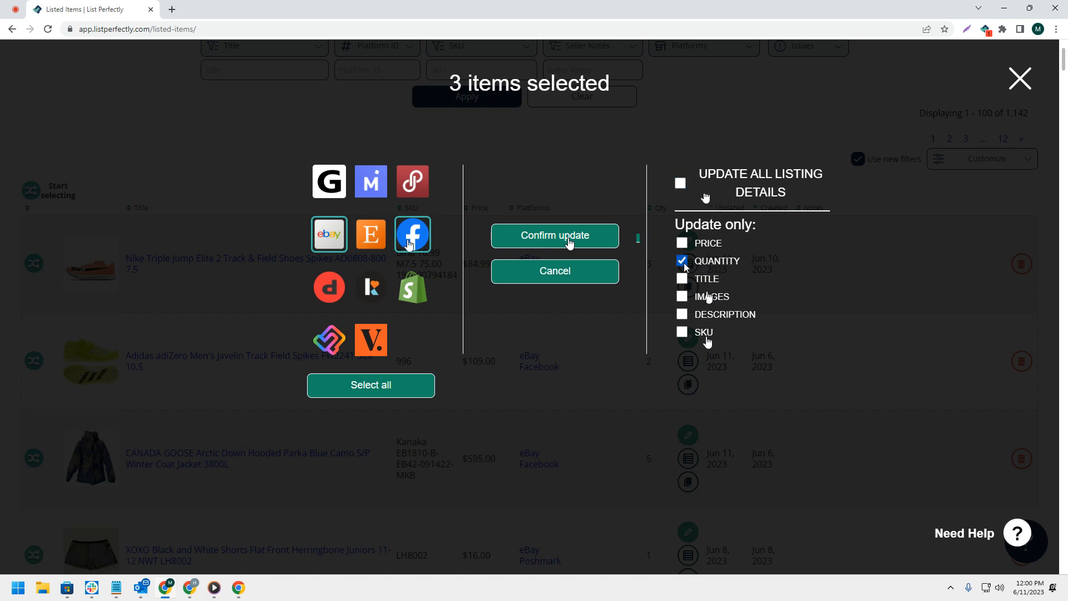
pyautogui.click(554, 236)
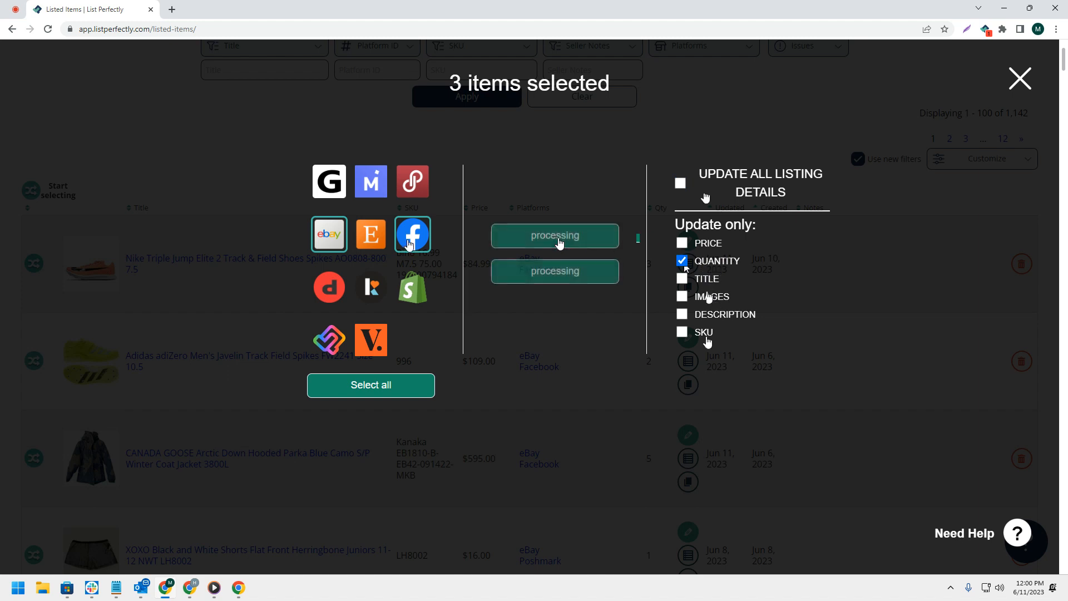
pyautogui.click(555, 235)
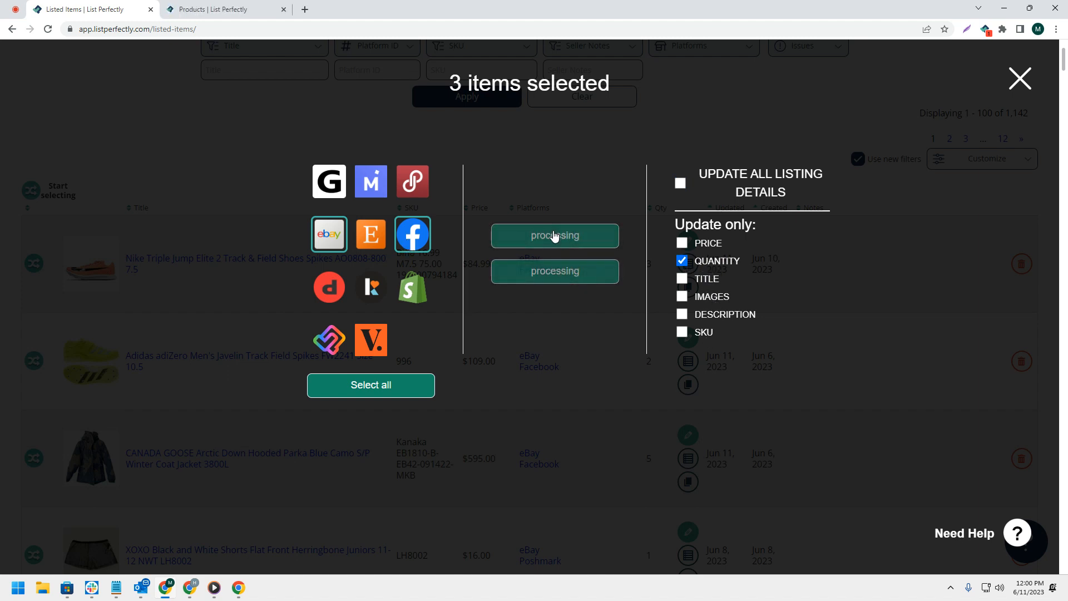
pyautogui.click(555, 235)
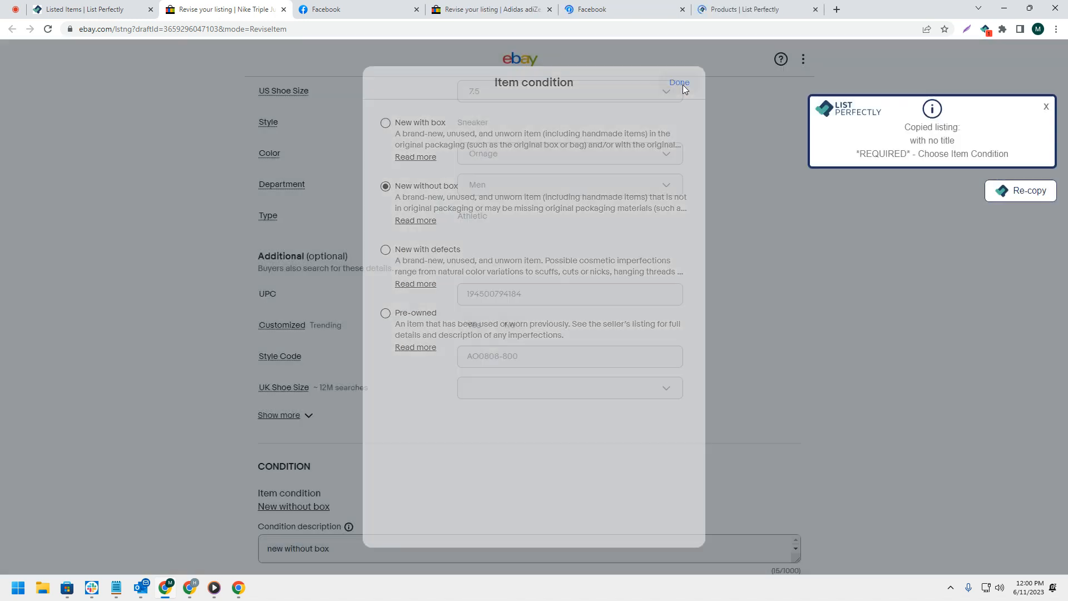
# - Dismiss the item condition prompt and review the Nike spikes' eBay pricing with quantity 3
pyautogui.click(679, 82)
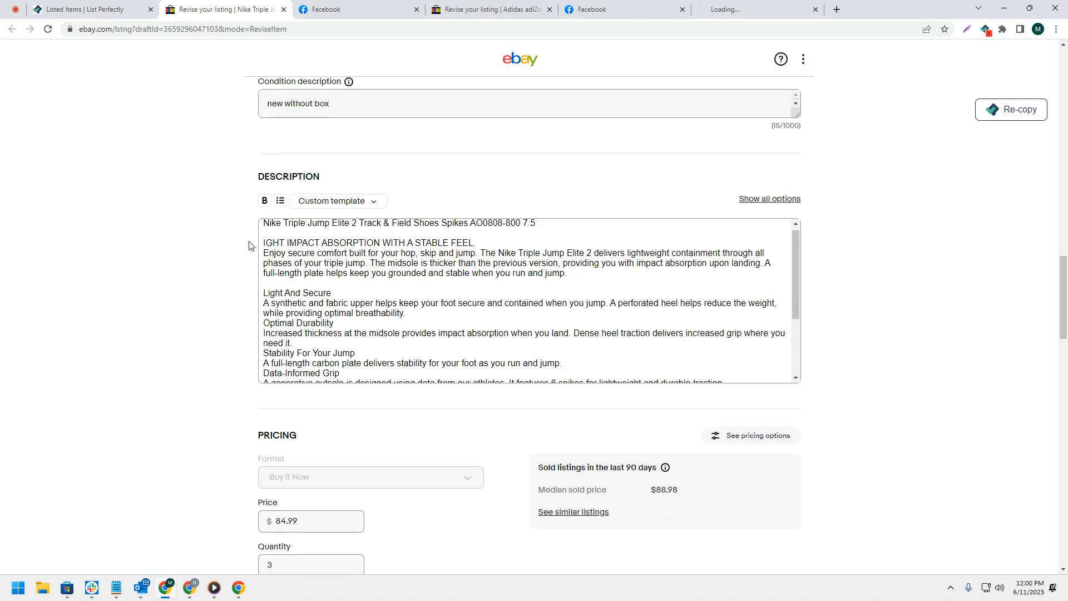
pyautogui.scroll(-3)
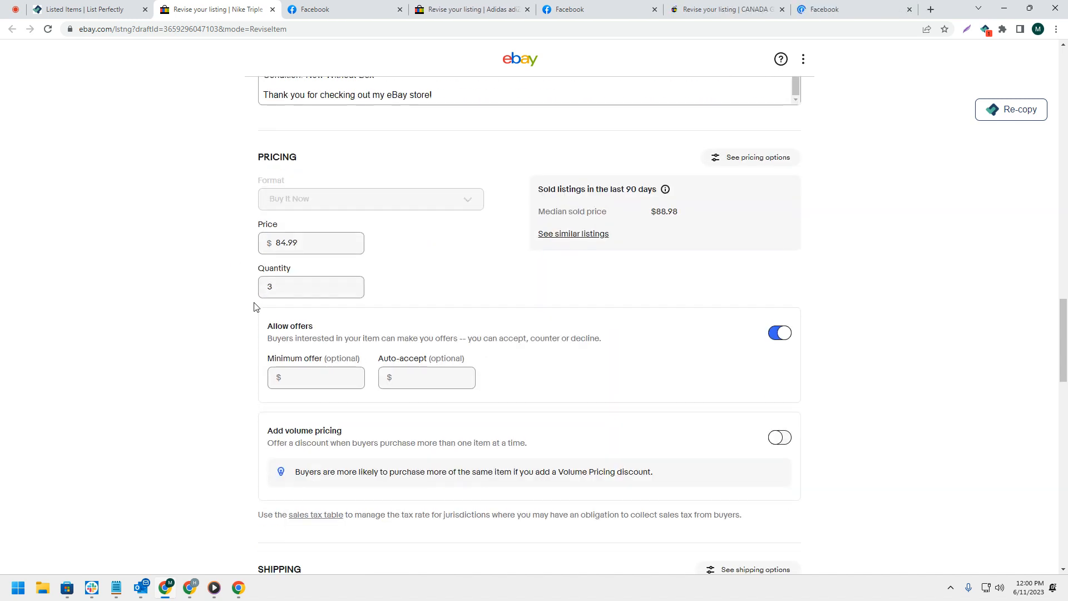
pyautogui.scroll(-3)
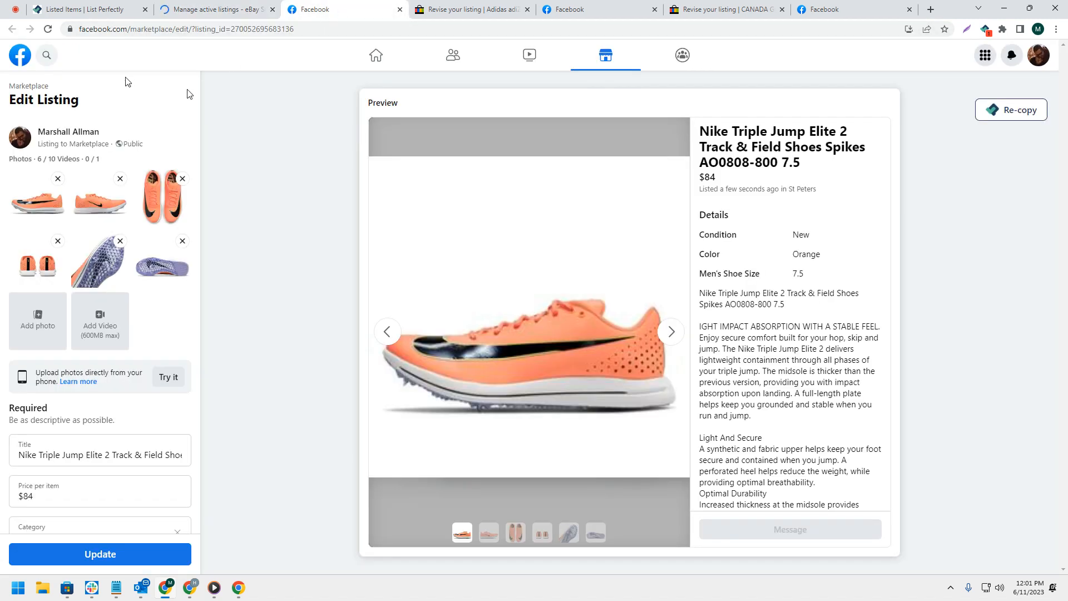
# - Confirm the Nike spikes' available quantity on Facebook Marketplace and update the listing
pyautogui.scroll(-3)
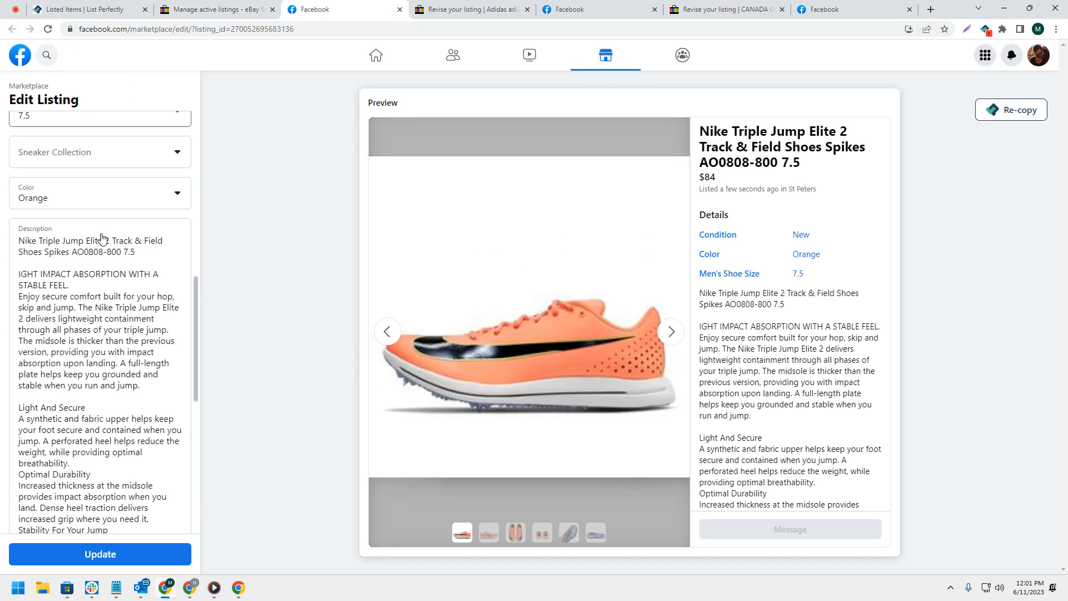
pyautogui.scroll(-3)
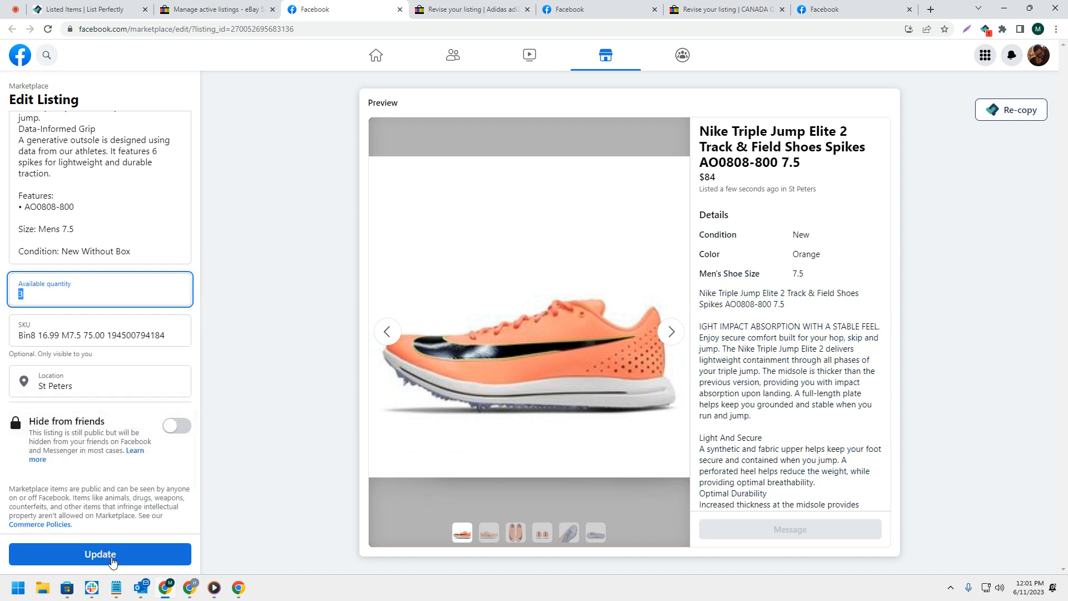
pyautogui.click(99, 554)
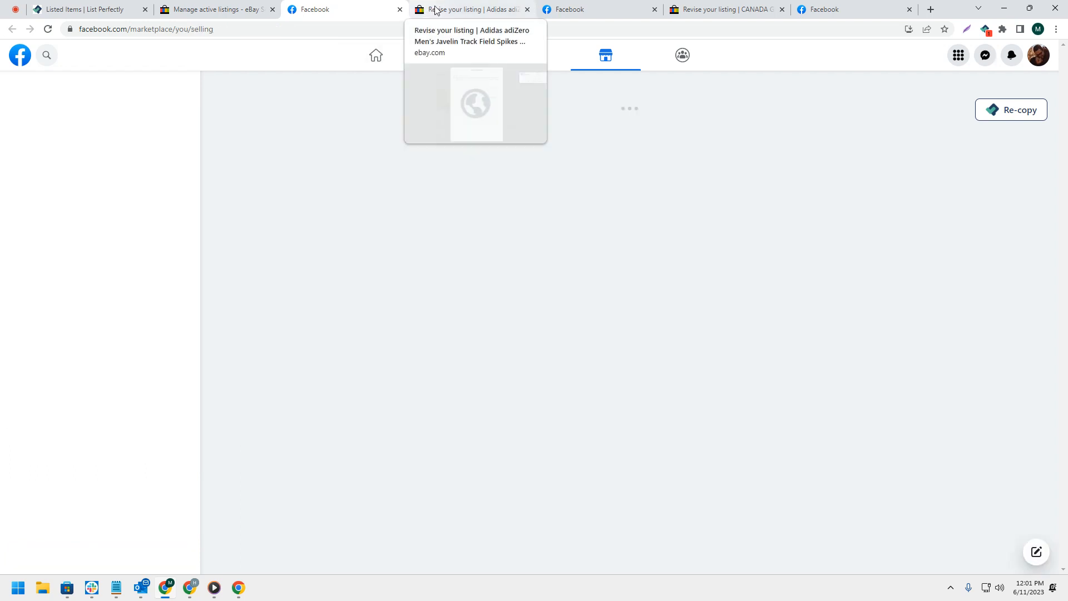
# - On the Adidas spikes' eBay revise page, dismiss the condition prompt and review quantity 2
pyautogui.click(469, 9)
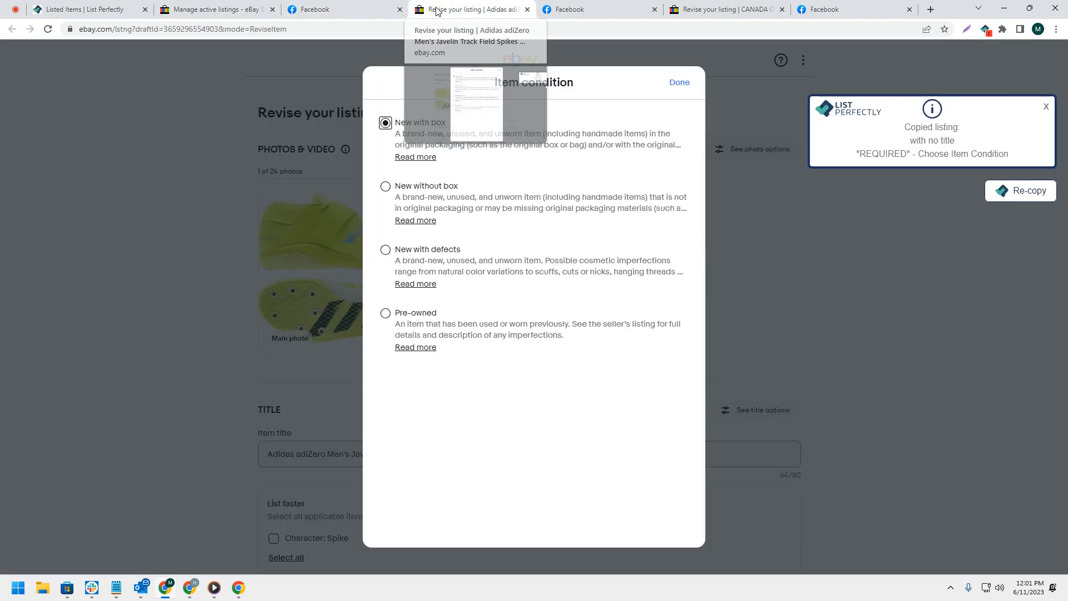
pyautogui.click(679, 82)
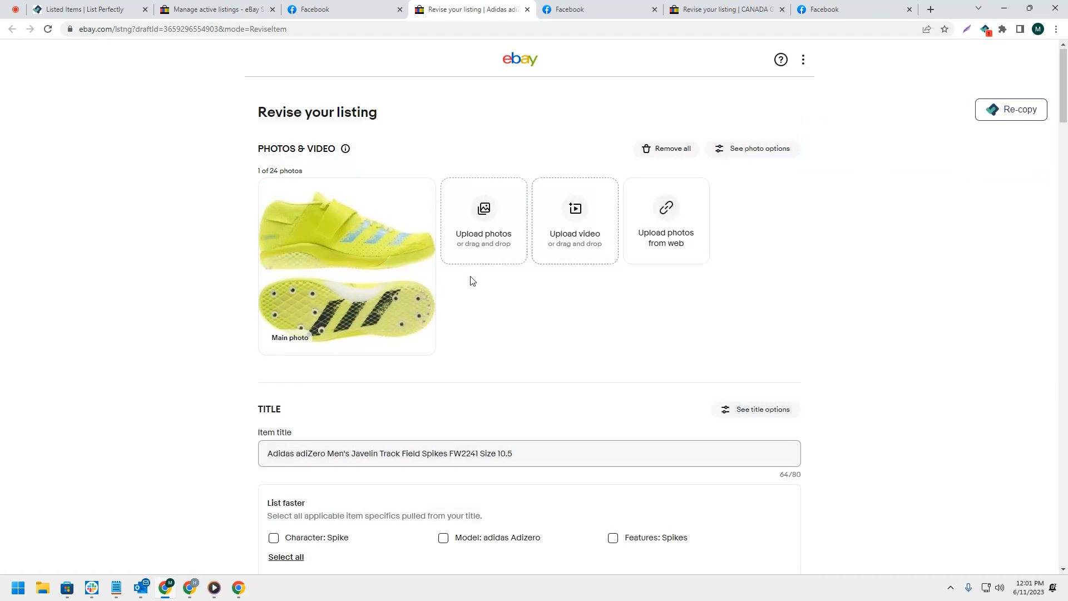
pyautogui.scroll(-3)
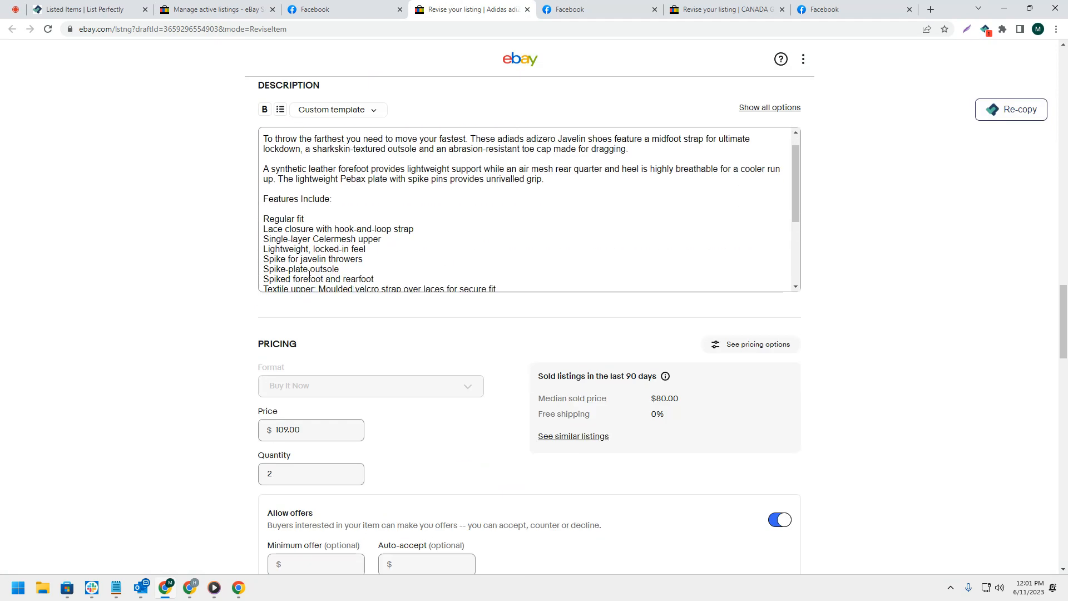
pyautogui.scroll(-3)
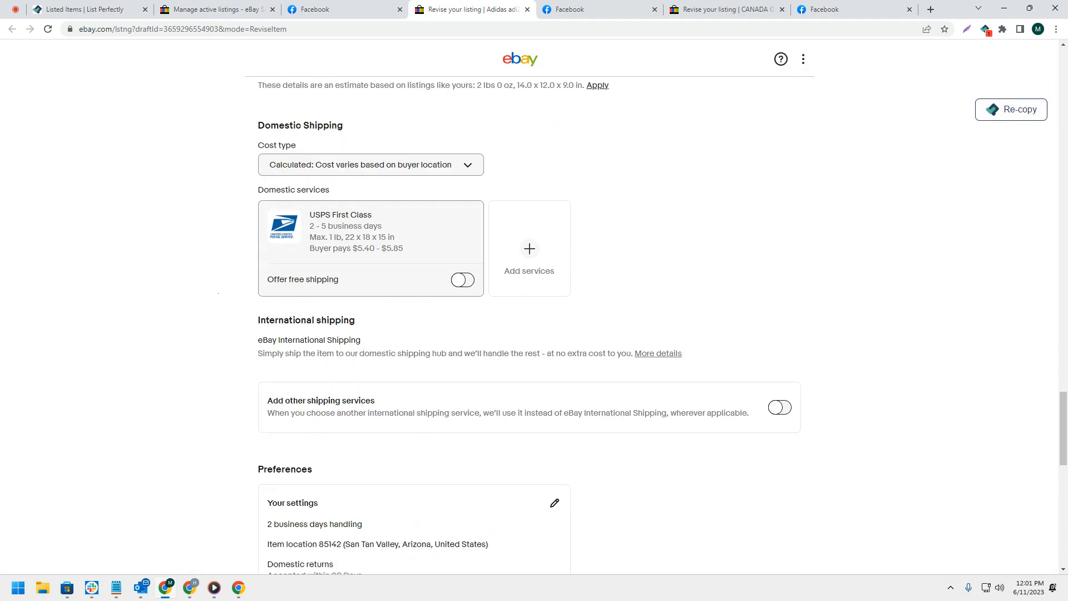
pyautogui.scroll(3)
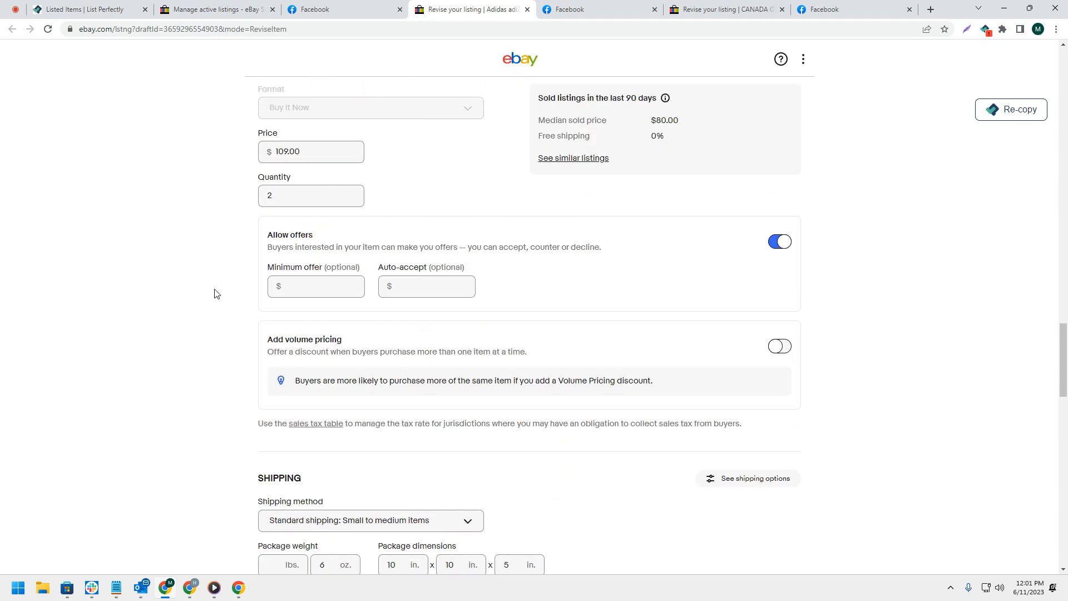
pyautogui.scroll(-3)
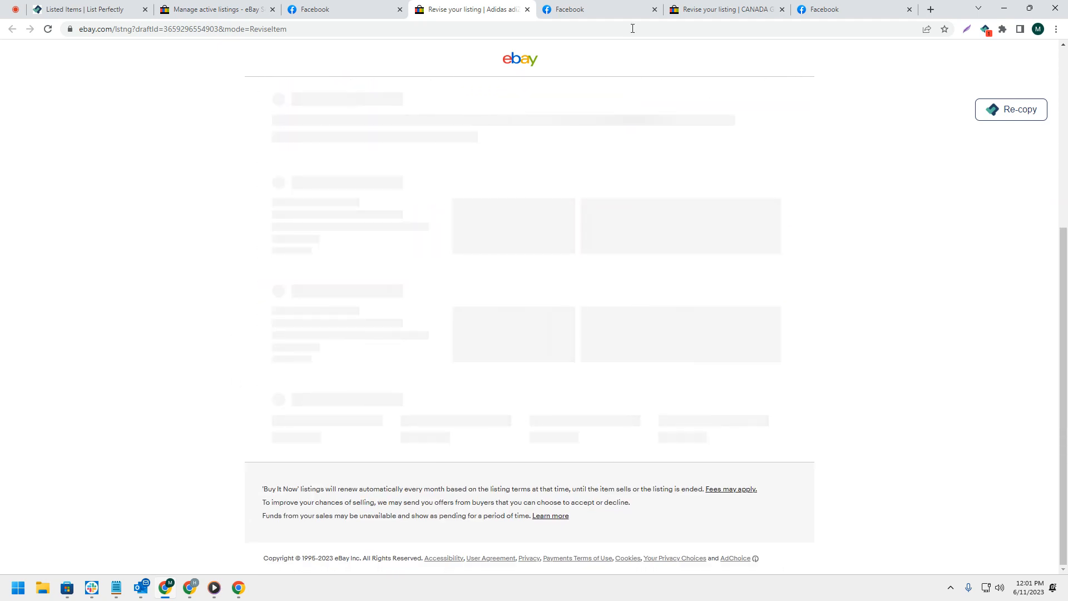
pyautogui.moveTo(600, 8)
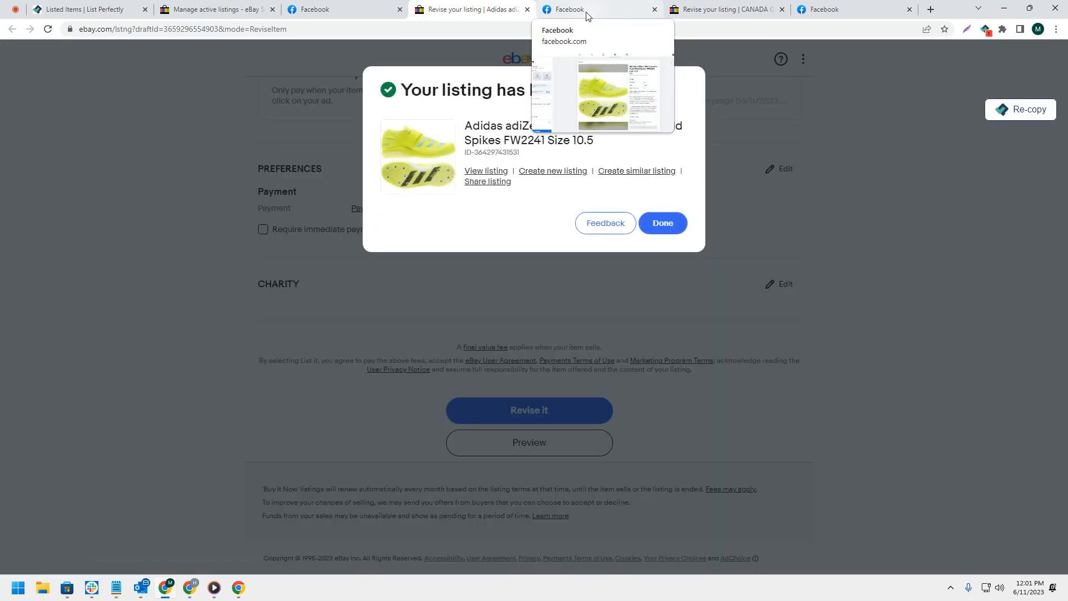
# - Update the Adidas javelin spikes listing on Facebook Marketplace with available quantity 2
pyautogui.click(599, 9)
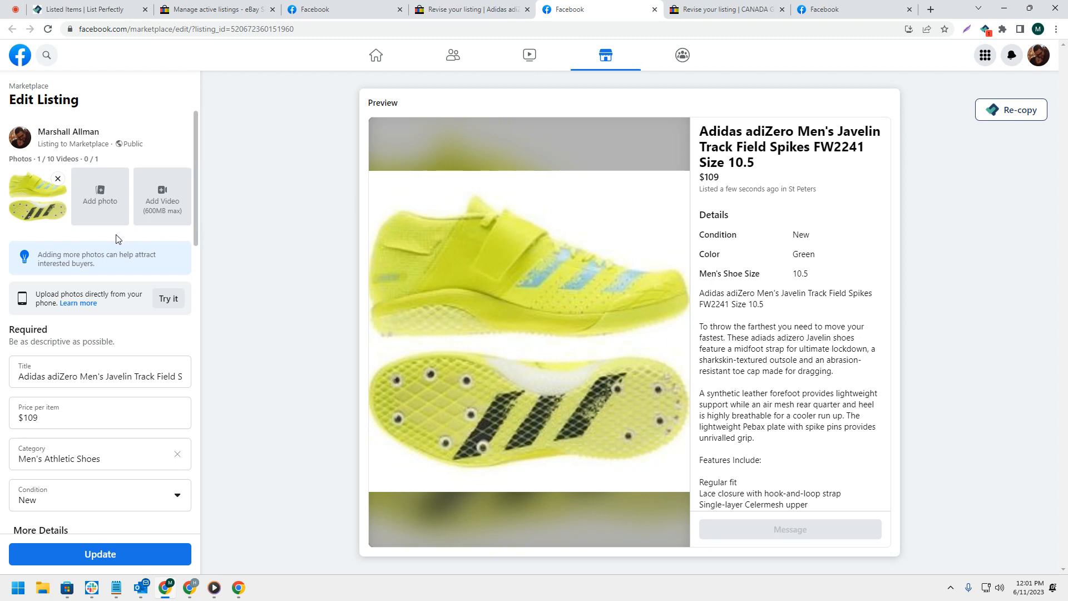
pyautogui.scroll(-3)
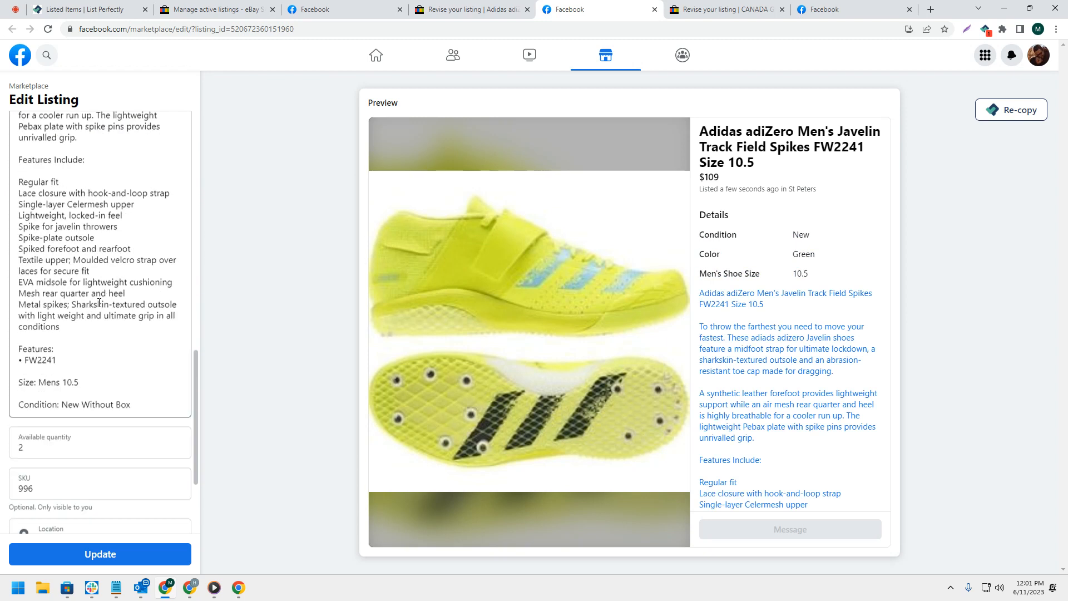
pyautogui.scroll(-3)
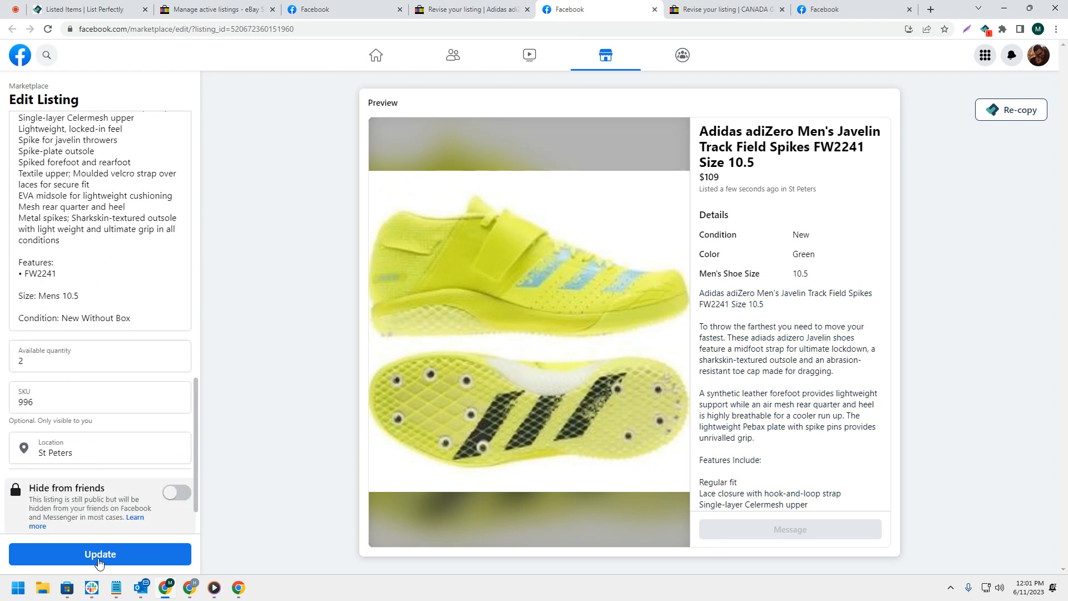
pyautogui.click(99, 553)
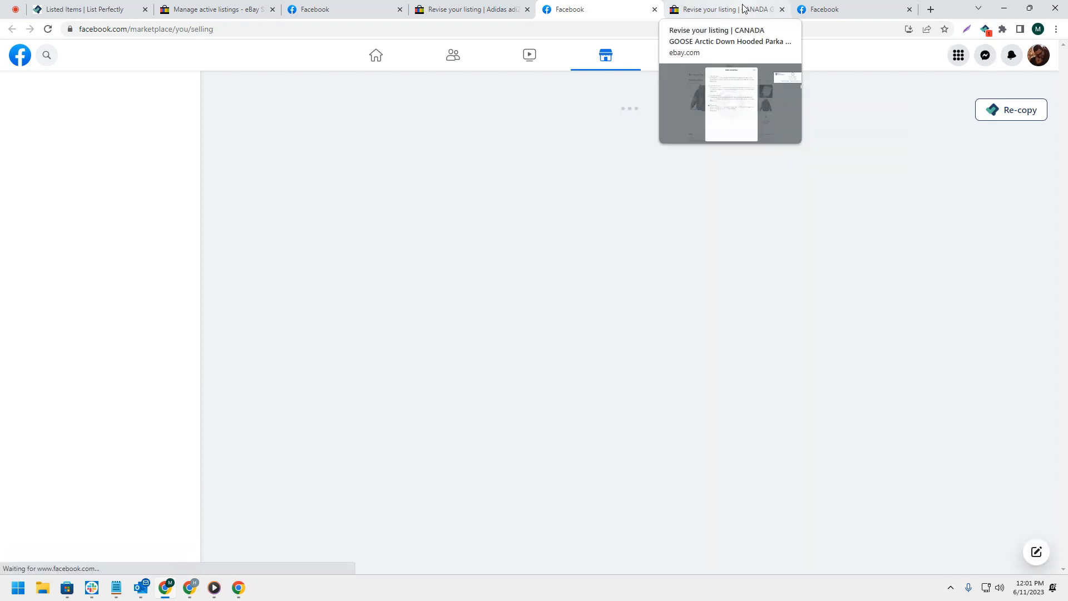
# - On the Canada Goose parka's eBay revise page, dismiss the condition prompt and review quantity 5
pyautogui.click(722, 9)
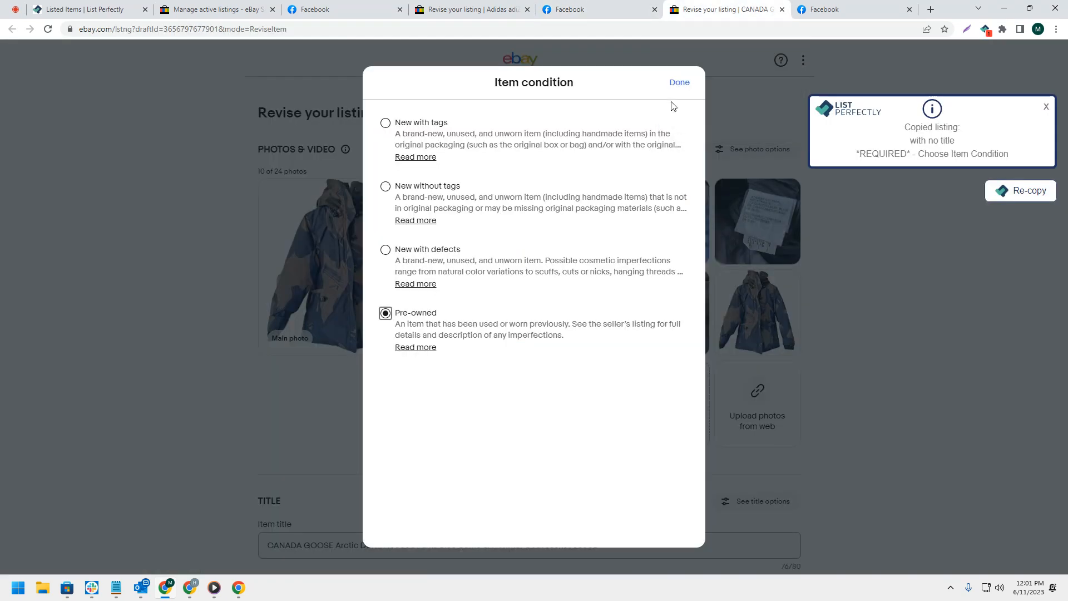
pyautogui.click(679, 82)
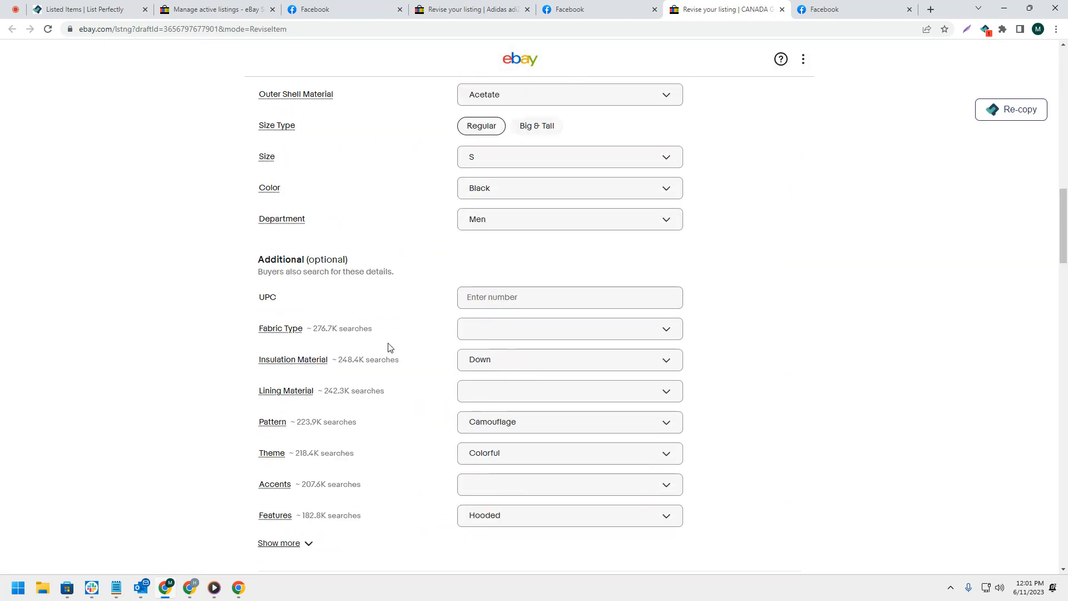
pyautogui.scroll(-3)
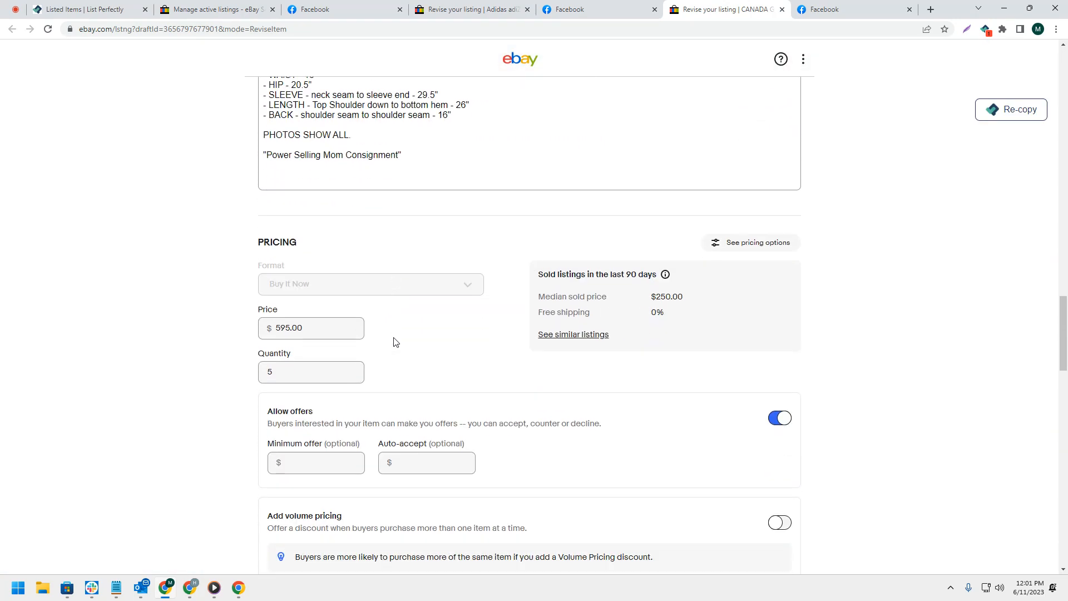
pyautogui.scroll(-3)
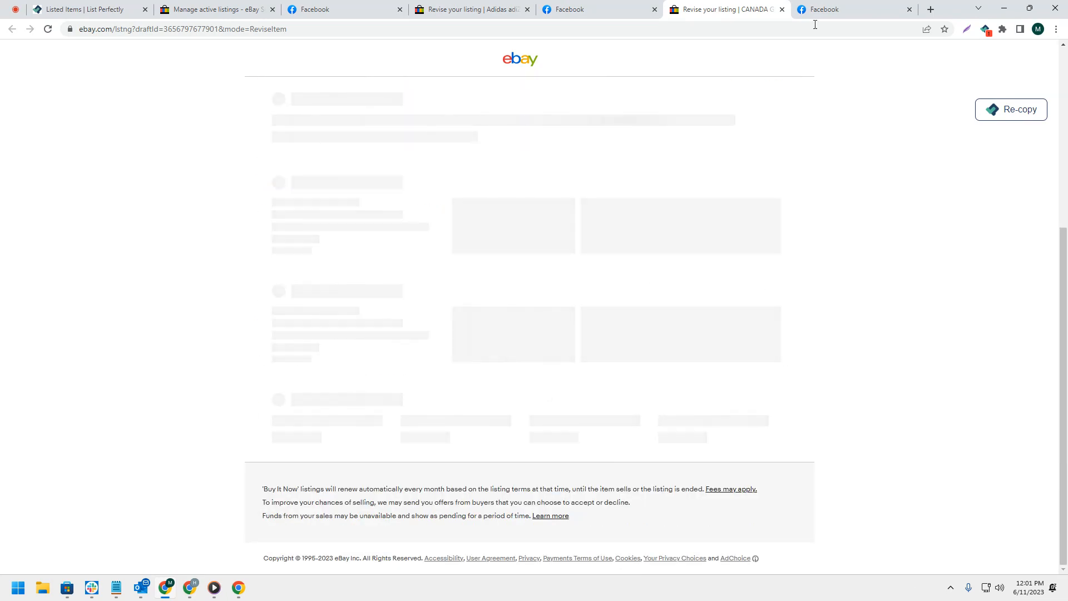
# - Update the CANADA GOOSE parka on Facebook Marketplace with available quantity 5
pyautogui.click(852, 9)
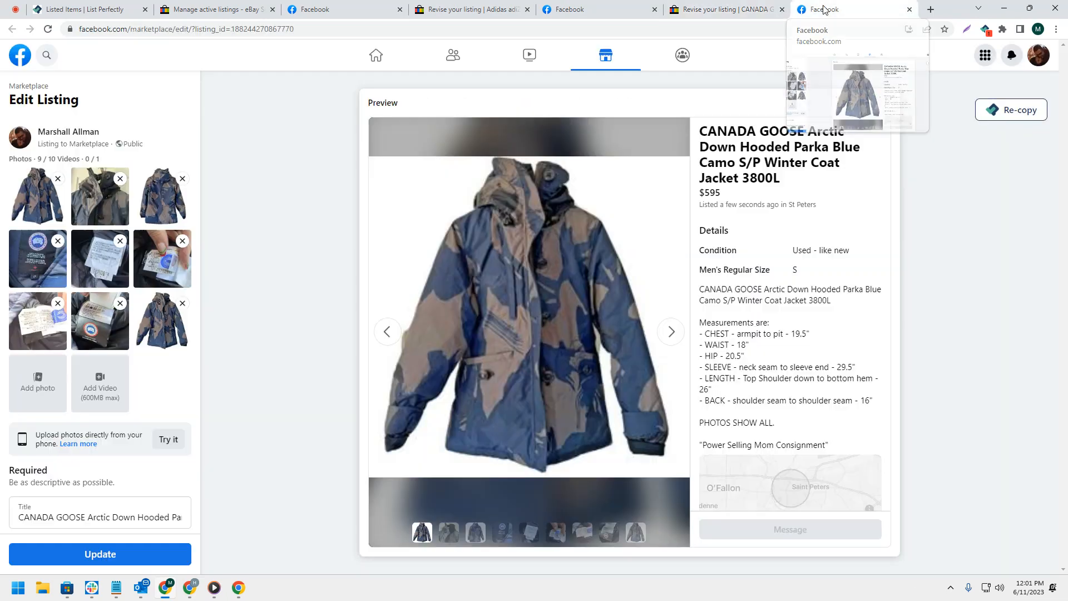
pyautogui.scroll(-3)
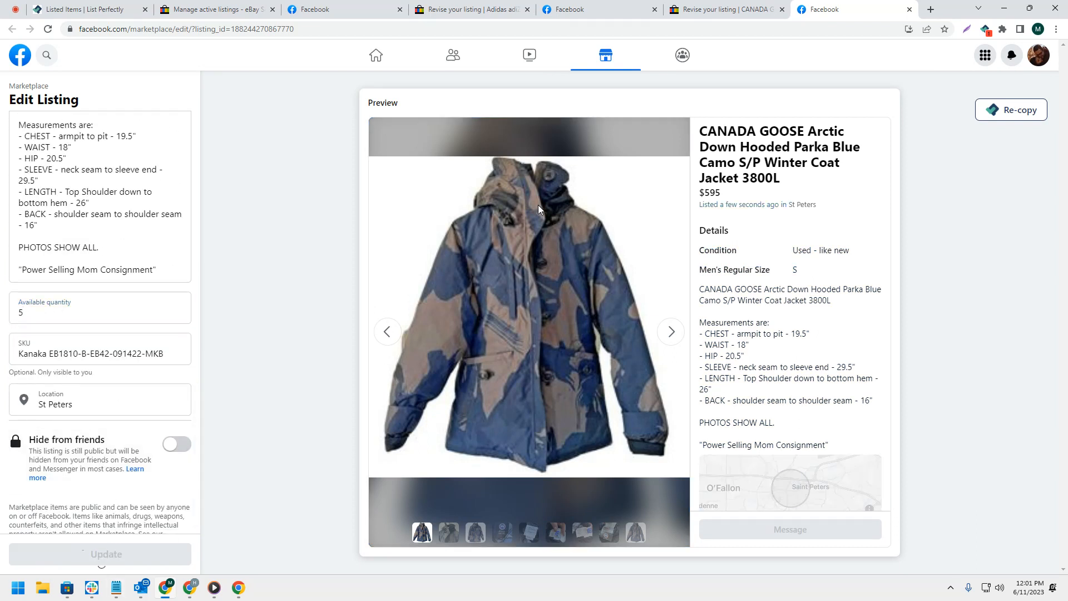
pyautogui.click(100, 554)
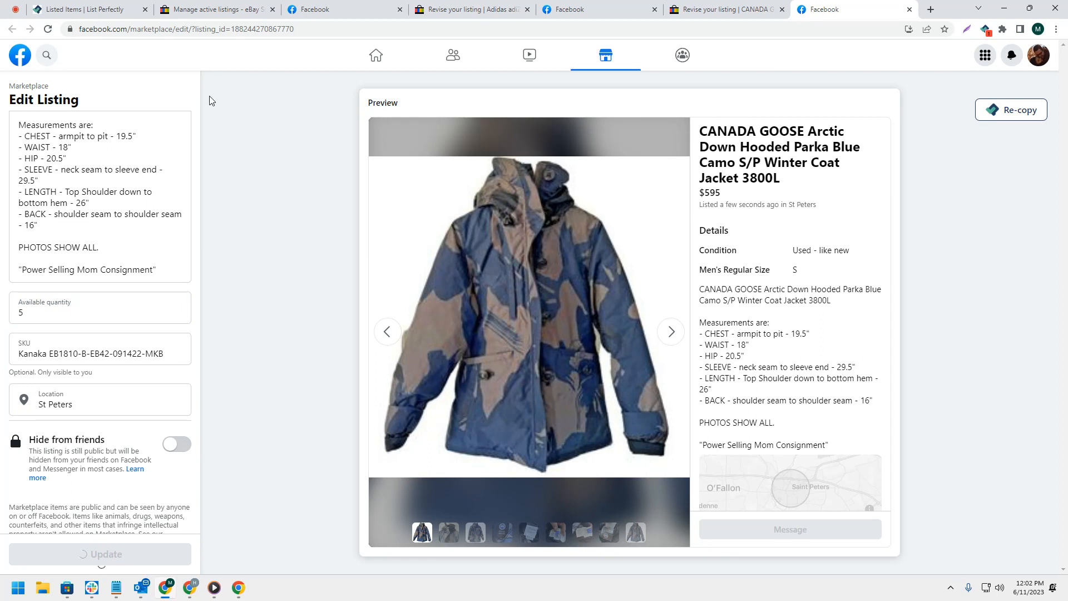
pyautogui.moveTo(227, 93)
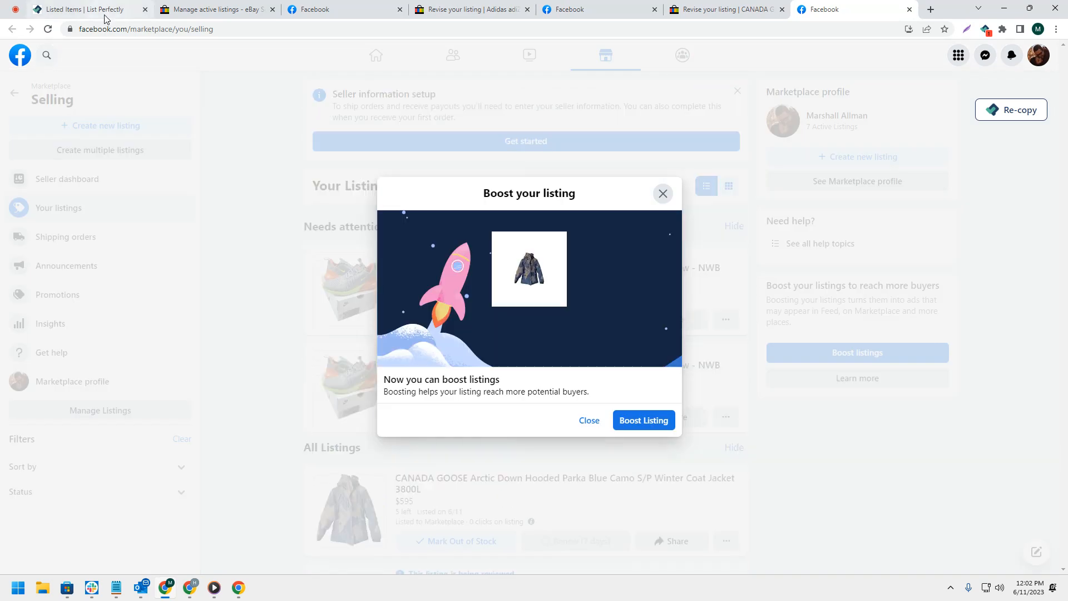
pyautogui.moveTo(82, 10)
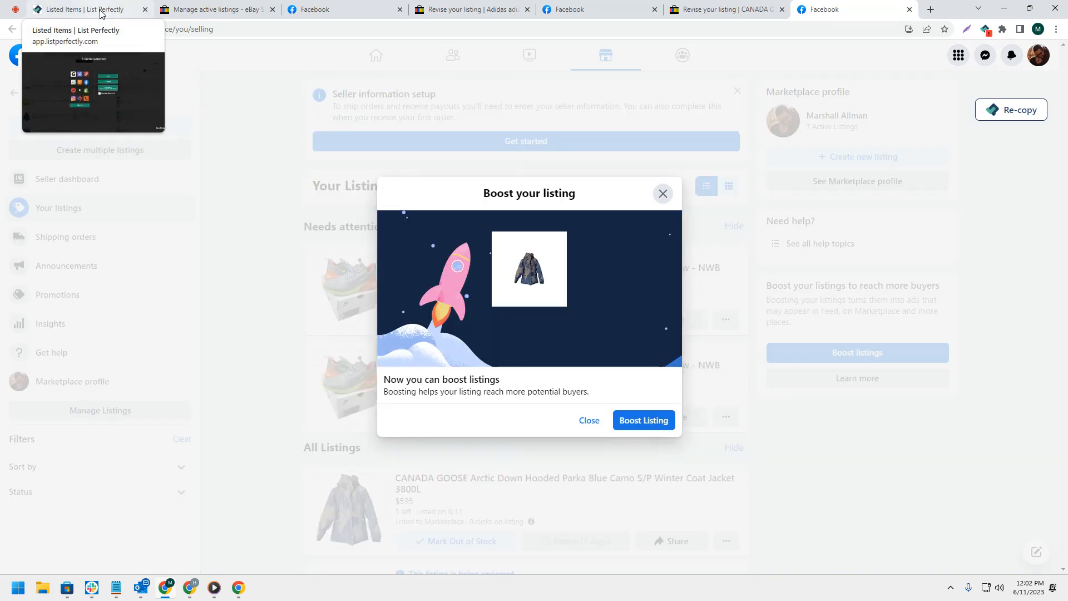
# - Return to List Perfectly's Listed Items and bring up the tab's close-other-tabs options
pyautogui.click(81, 10)
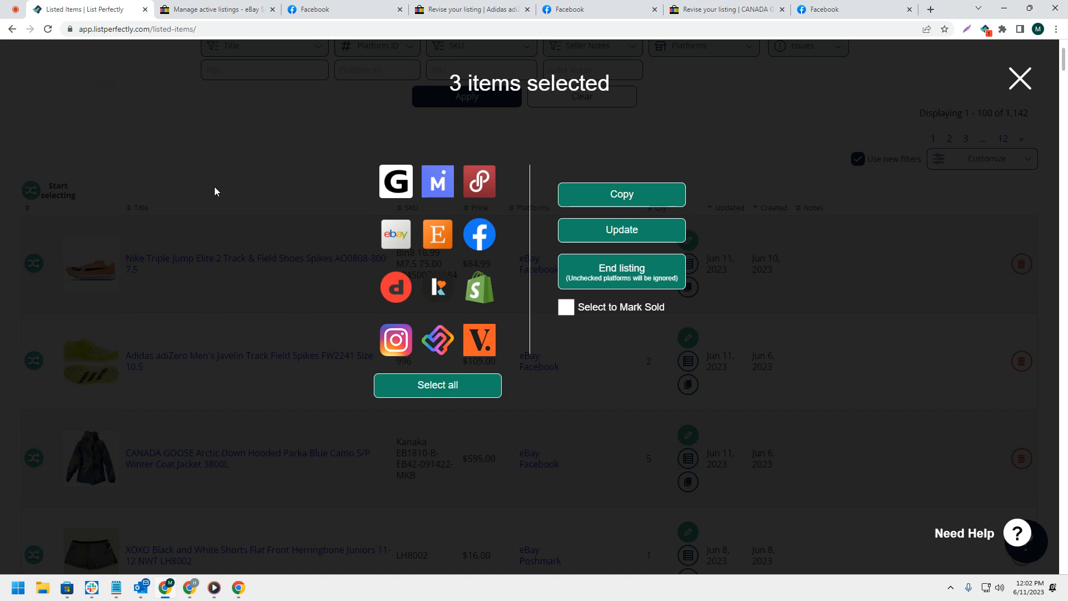
pyautogui.moveTo(74, 10)
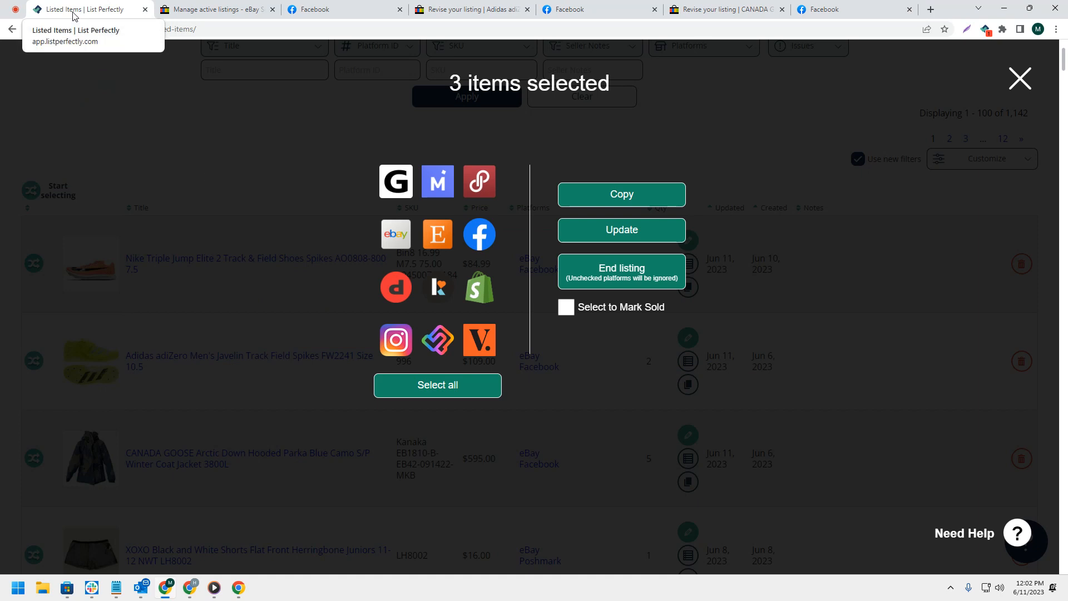
pyautogui.rightClick(82, 10)
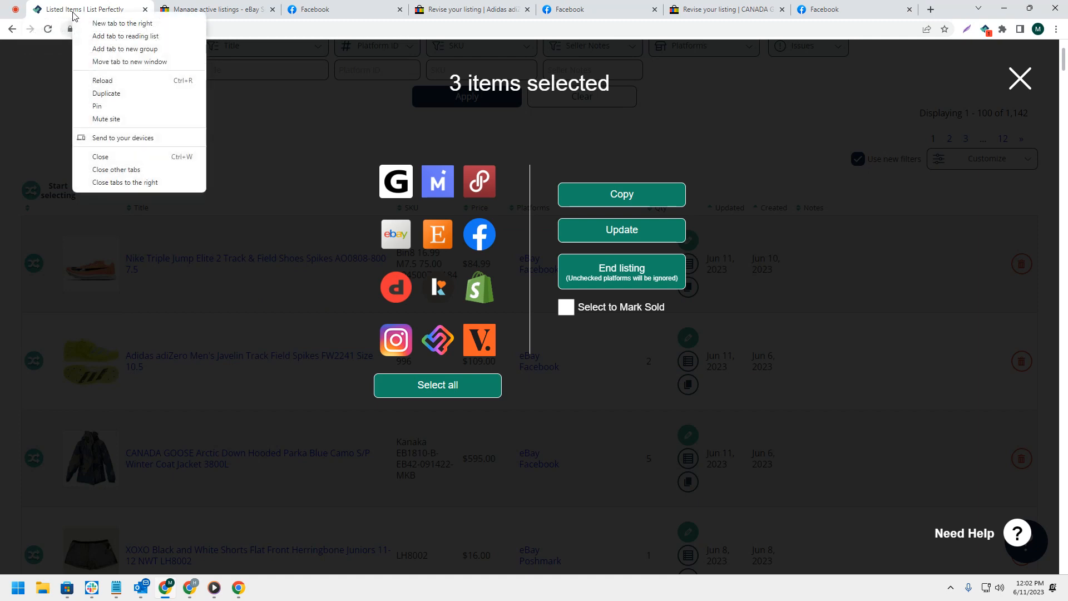